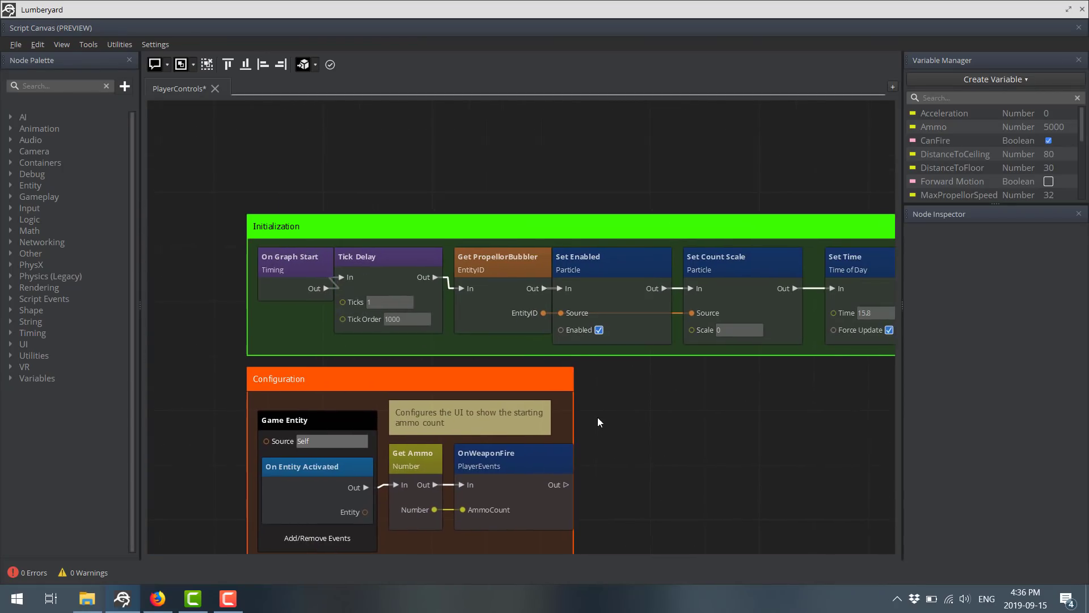
pyautogui.moveTo(599, 401)
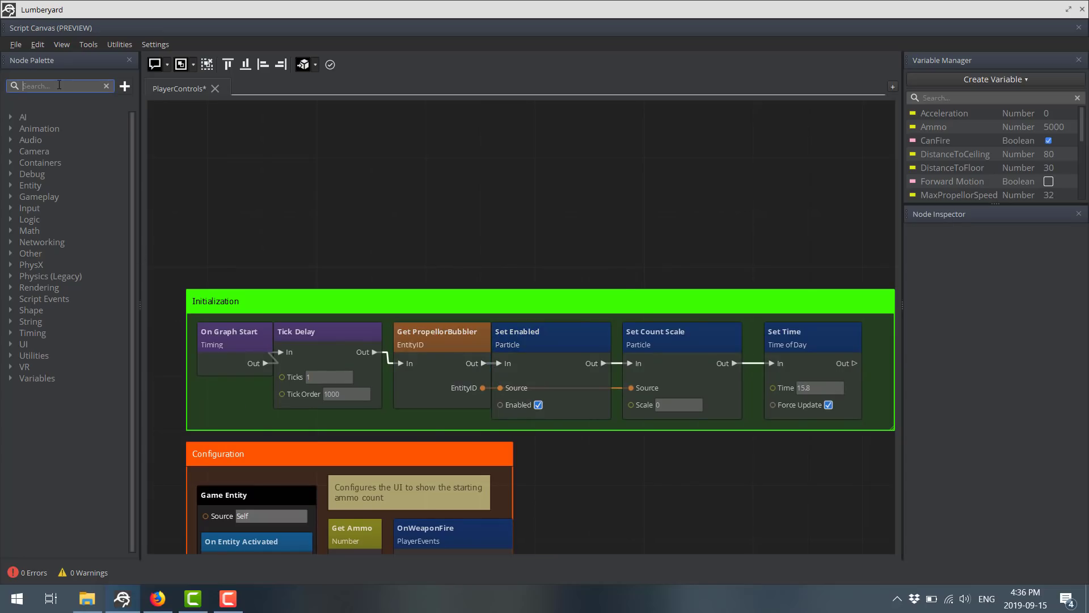
# - Search 'repeater' and place a Repeater node above the Initialization group
pyautogui.write('r')
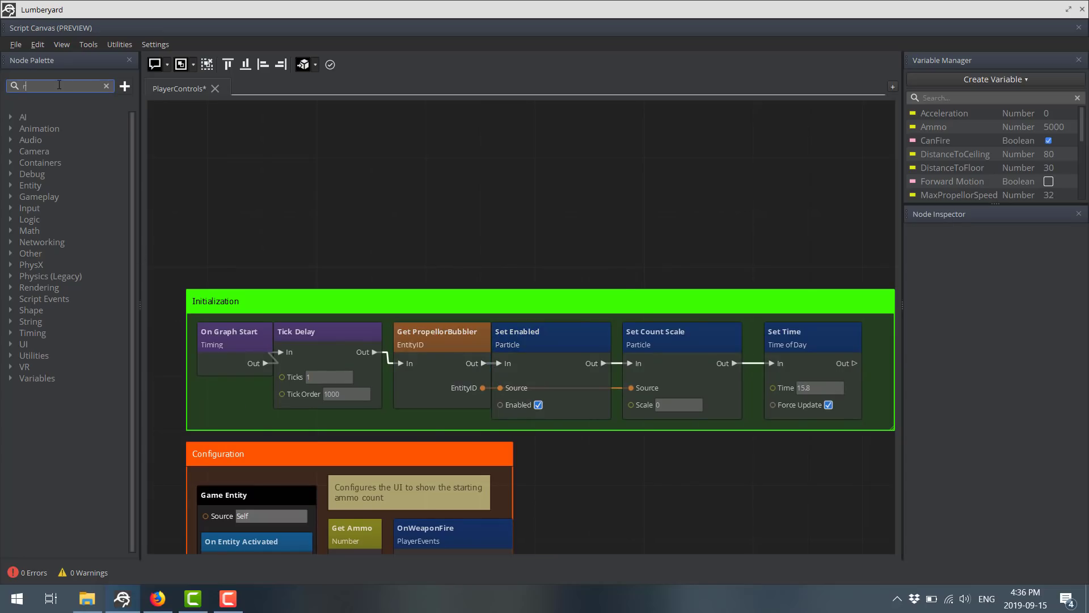
pyautogui.write('epeater')
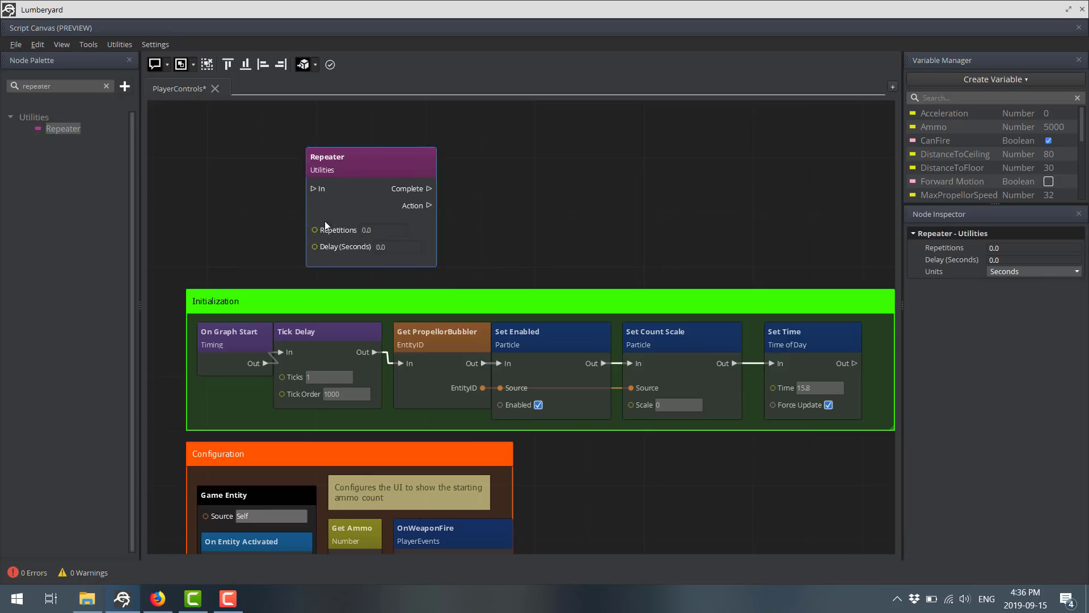
pyautogui.moveTo(334, 234)
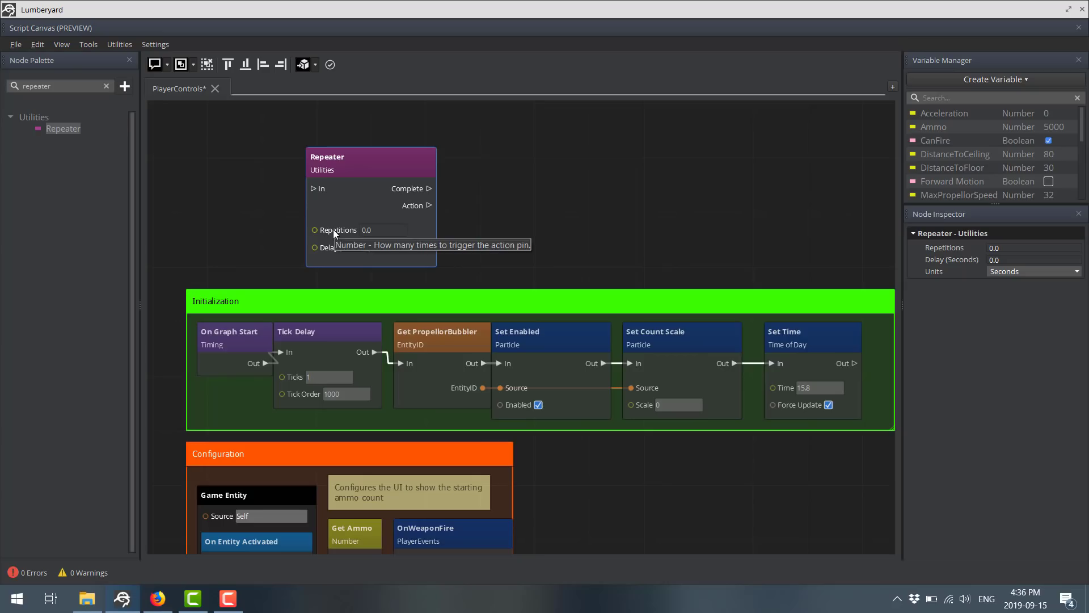
pyautogui.moveTo(335, 253)
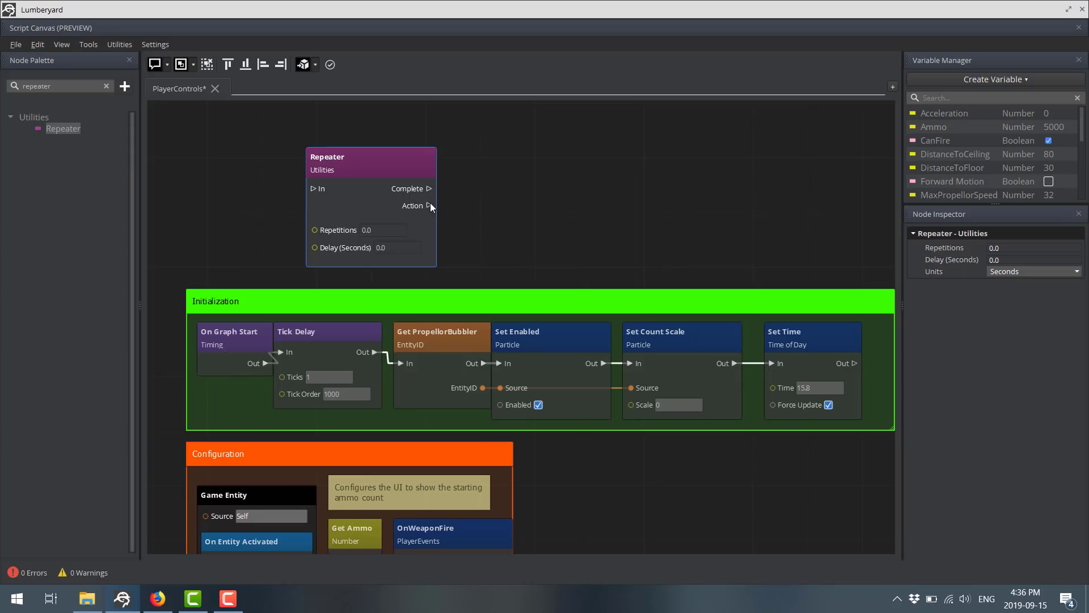
pyautogui.moveTo(422, 203)
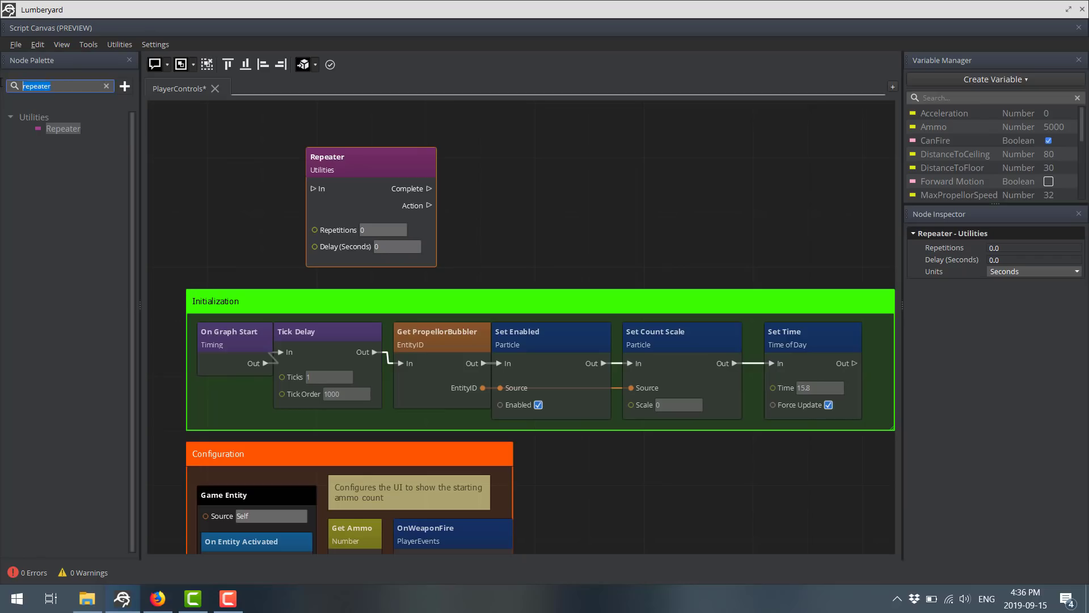
# - Add a Logic Switch node with outputs Out 0–Out 3 beside the Repeater
pyautogui.write('switch')
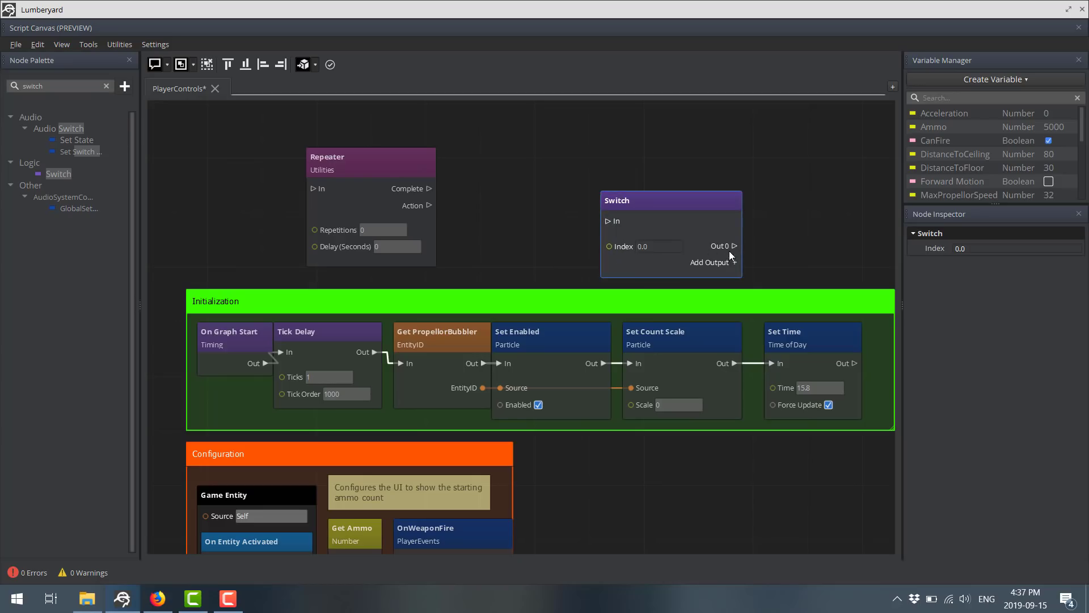
pyautogui.click(709, 262)
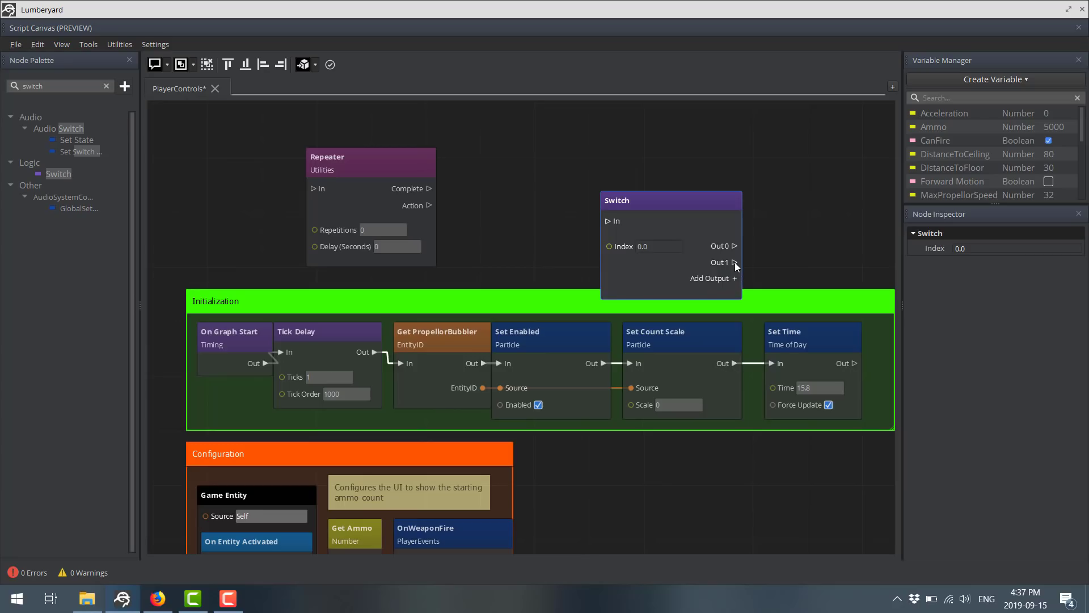
pyautogui.click(734, 278)
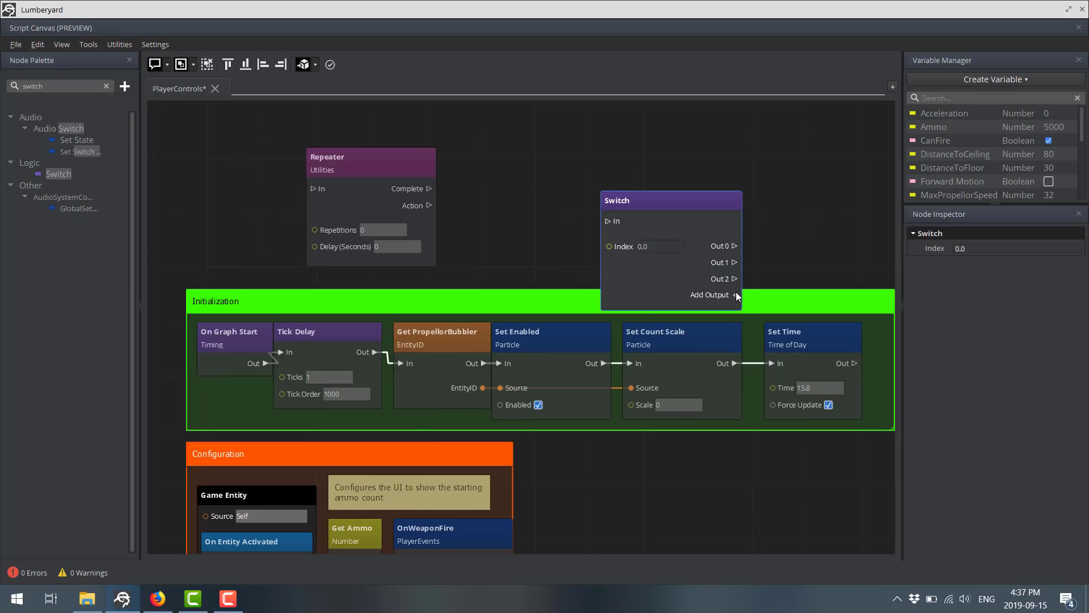
pyautogui.click(709, 294)
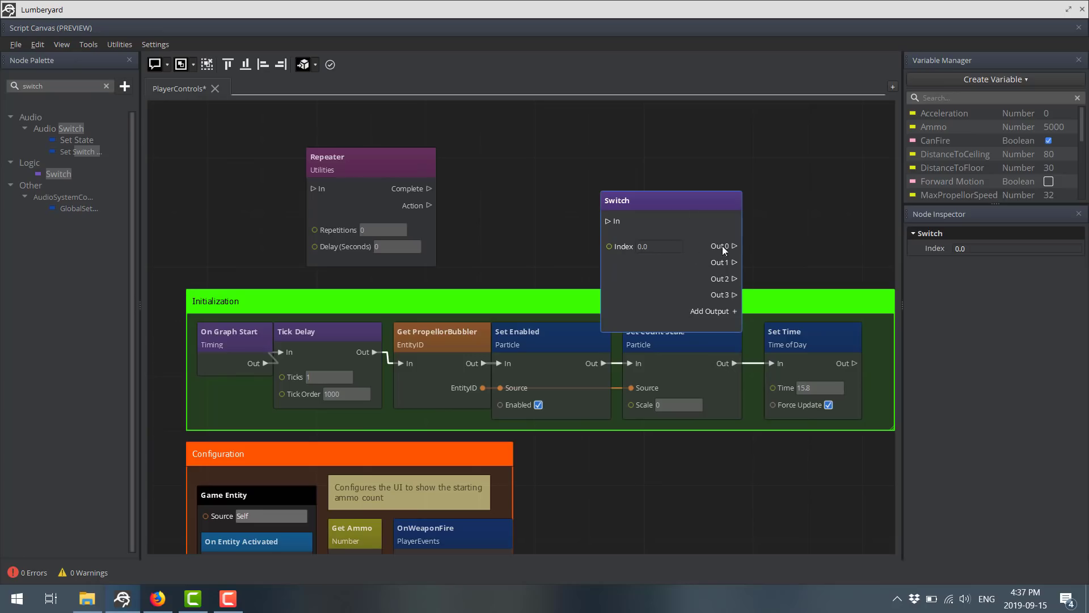
pyautogui.moveTo(533, 141)
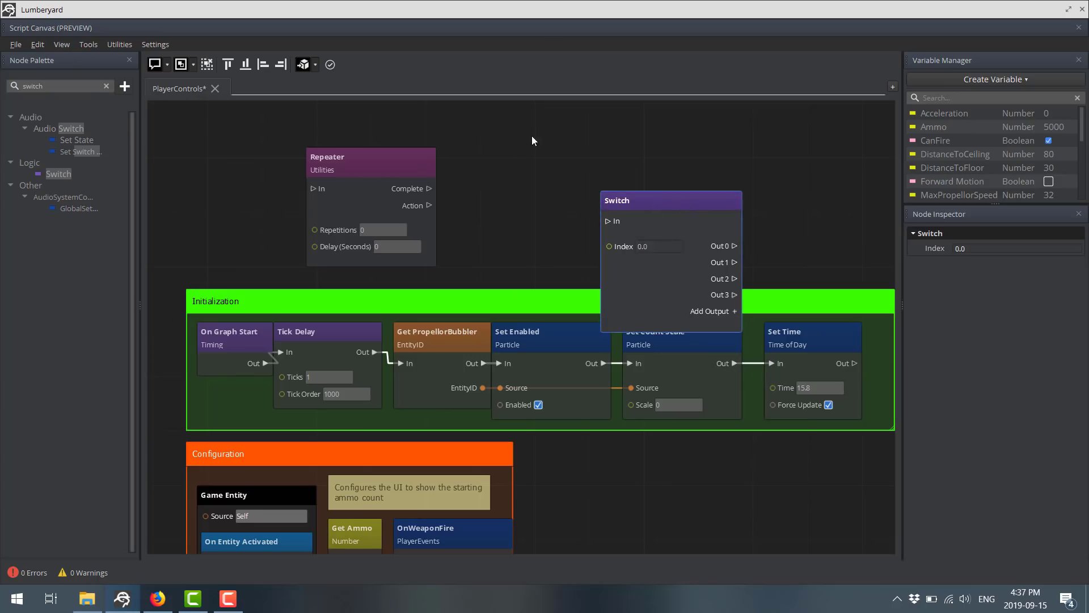
pyautogui.moveTo(669, 201); pyautogui.dragTo(539, 124)
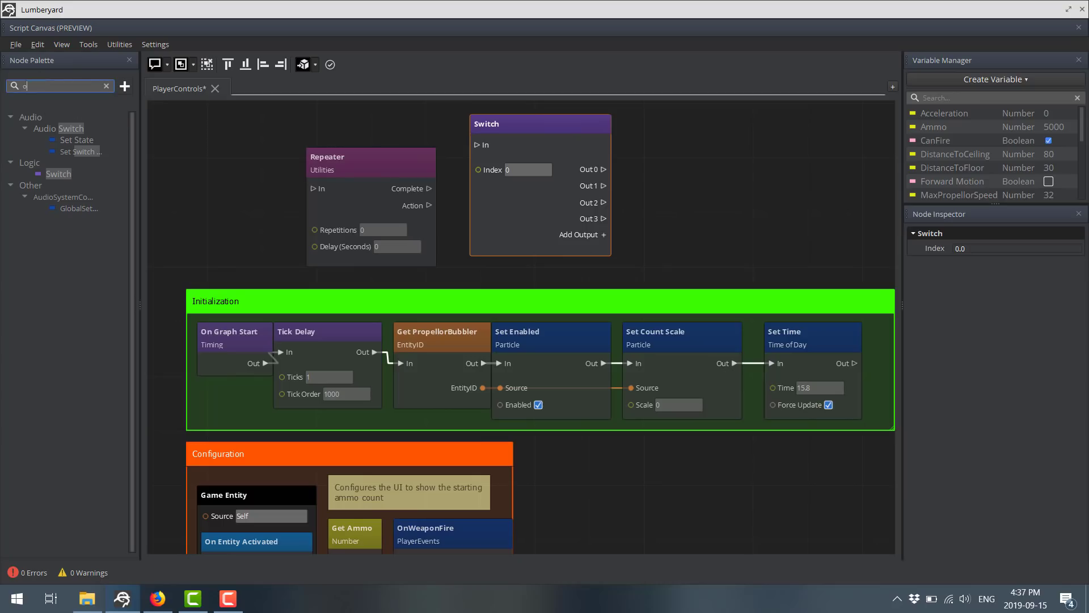
# - Add an Ordered Sequencer node with three outputs, Out 0–Out 2, right of the Switch
pyautogui.write('rdered se')
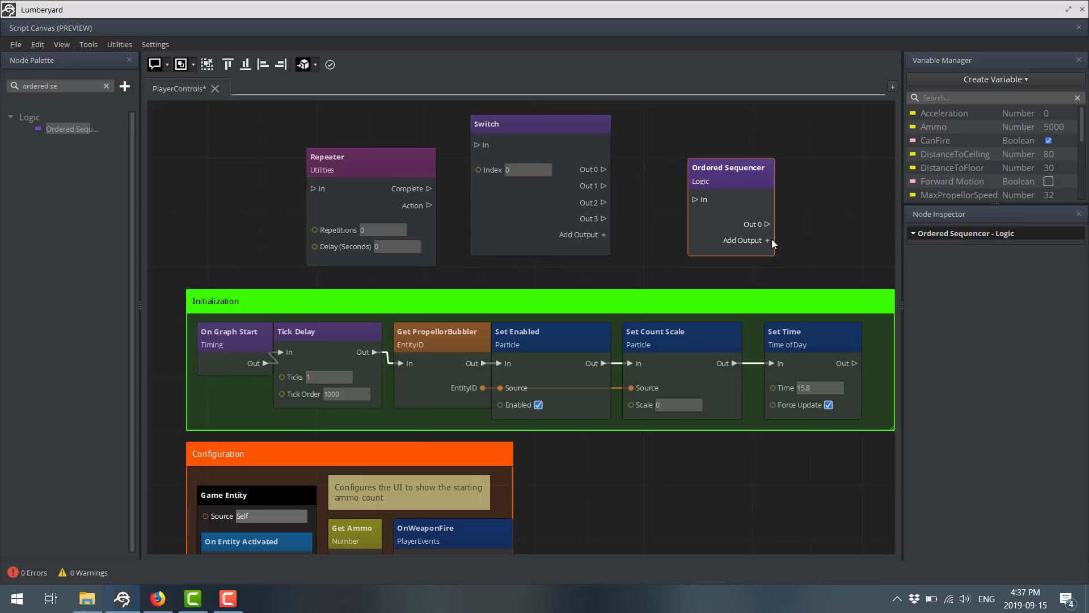
pyautogui.click(767, 240)
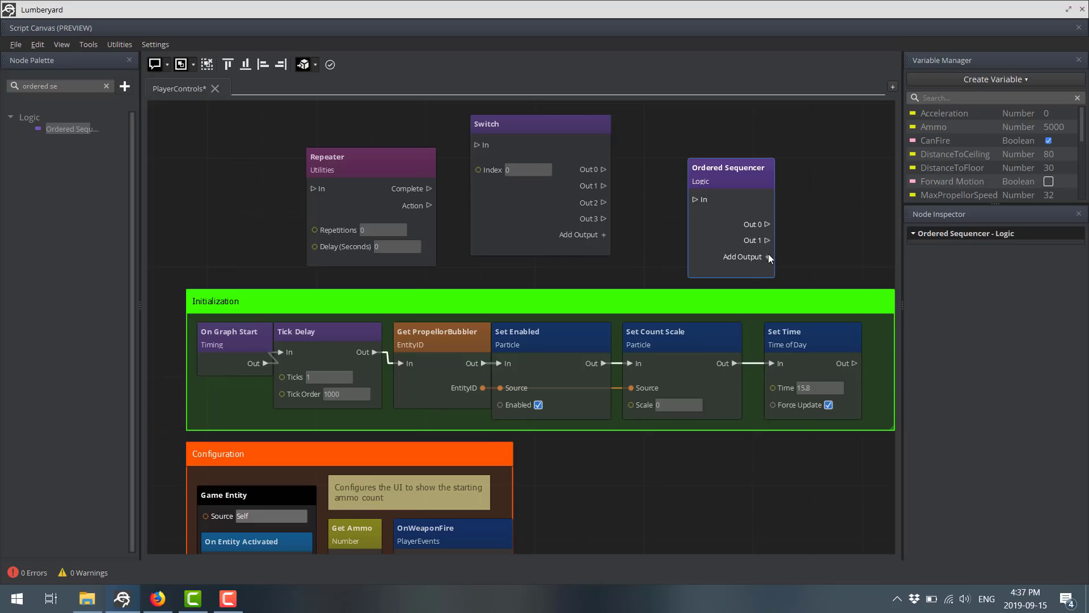
pyautogui.click(742, 256)
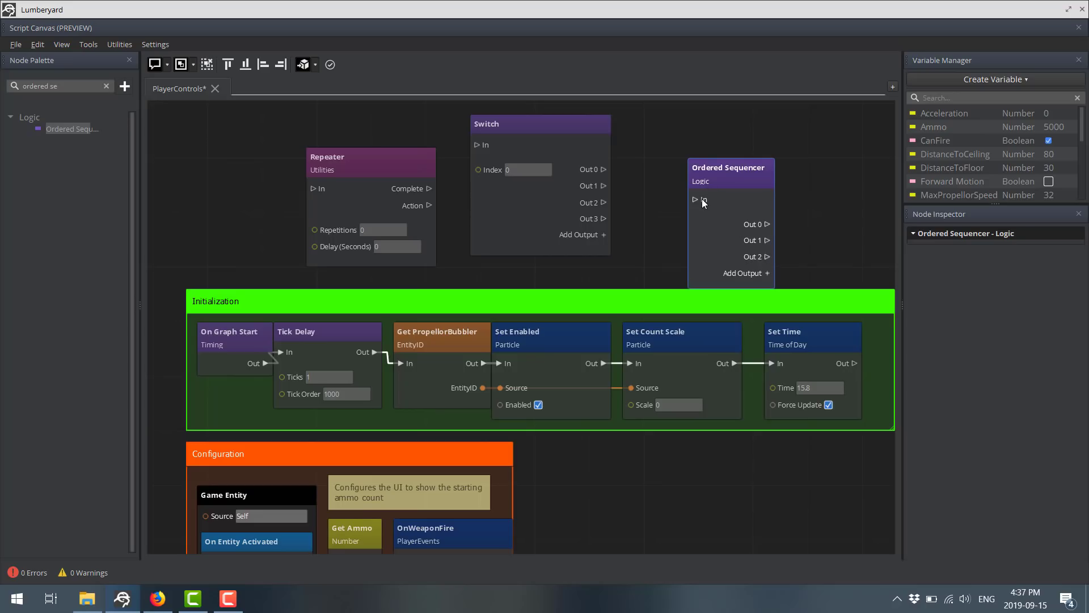
pyautogui.moveTo(760, 235)
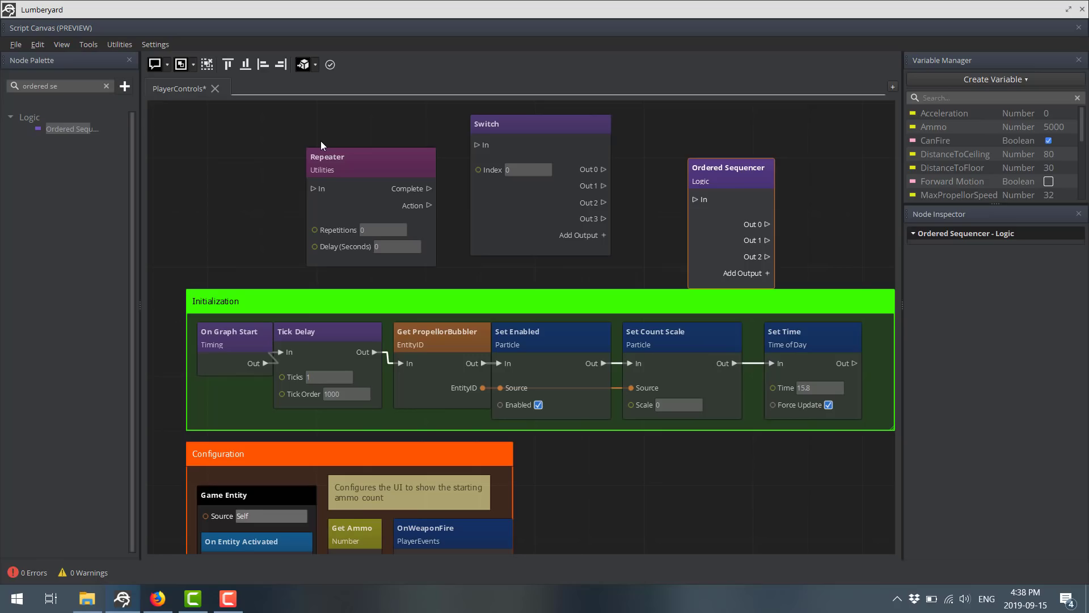
# - Show the Lumberyard 1.21 blog post's highlights list on Script Canvas nodes
pyautogui.press('alt+tab')
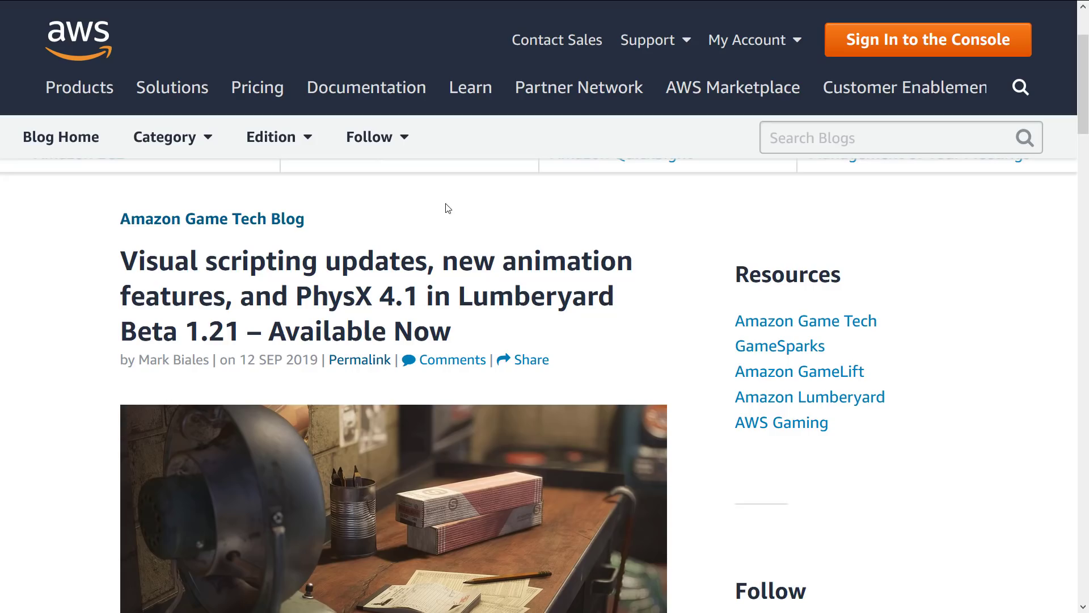
pyautogui.scroll(-3)
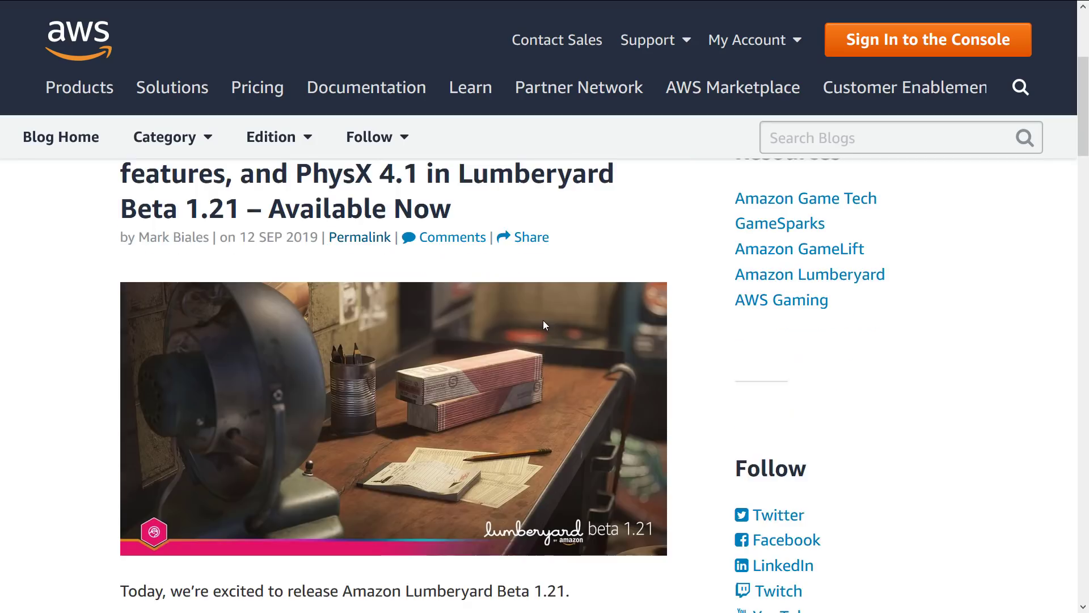
pyautogui.scroll(-3)
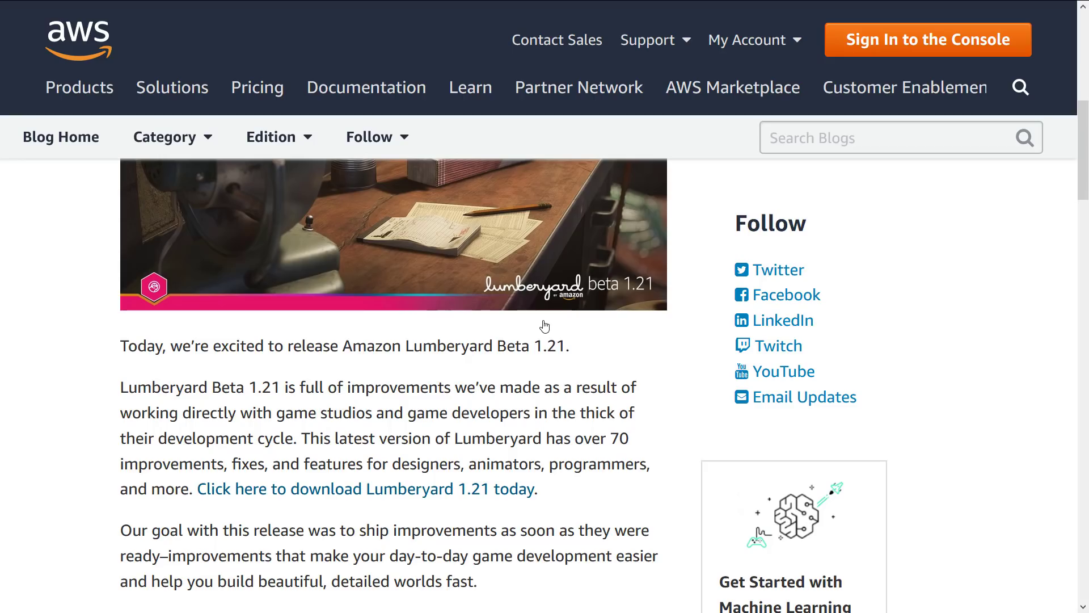
pyautogui.scroll(-3)
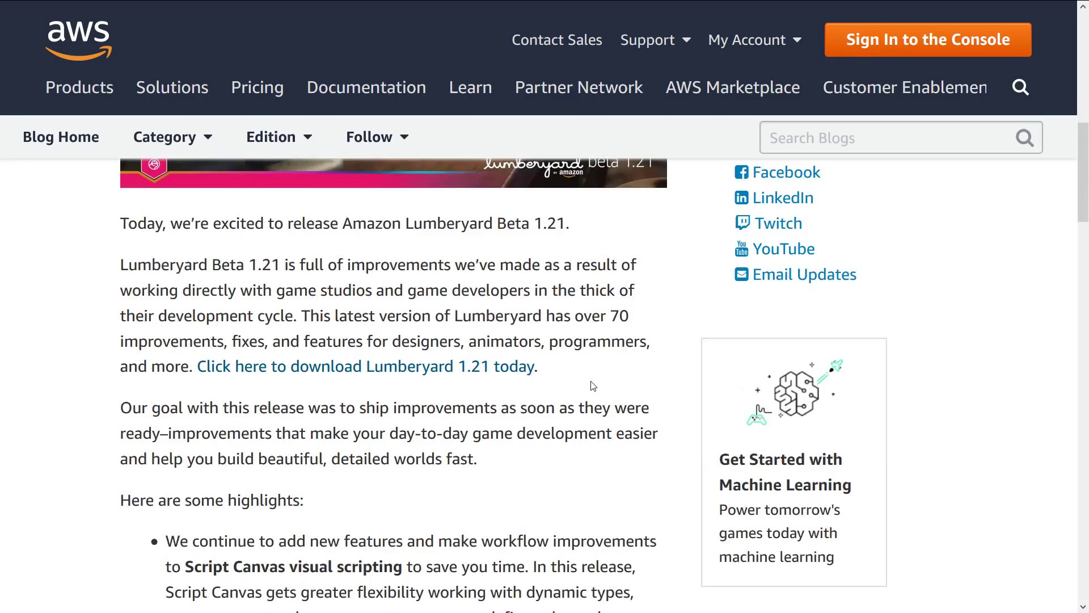
pyautogui.scroll(-3)
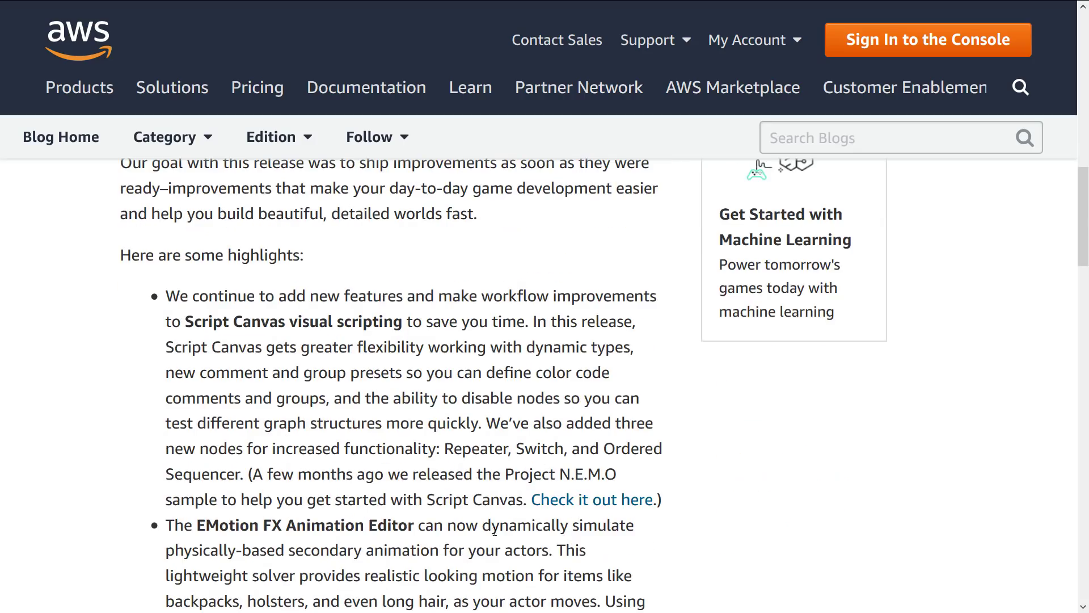
pyautogui.moveTo(647, 452)
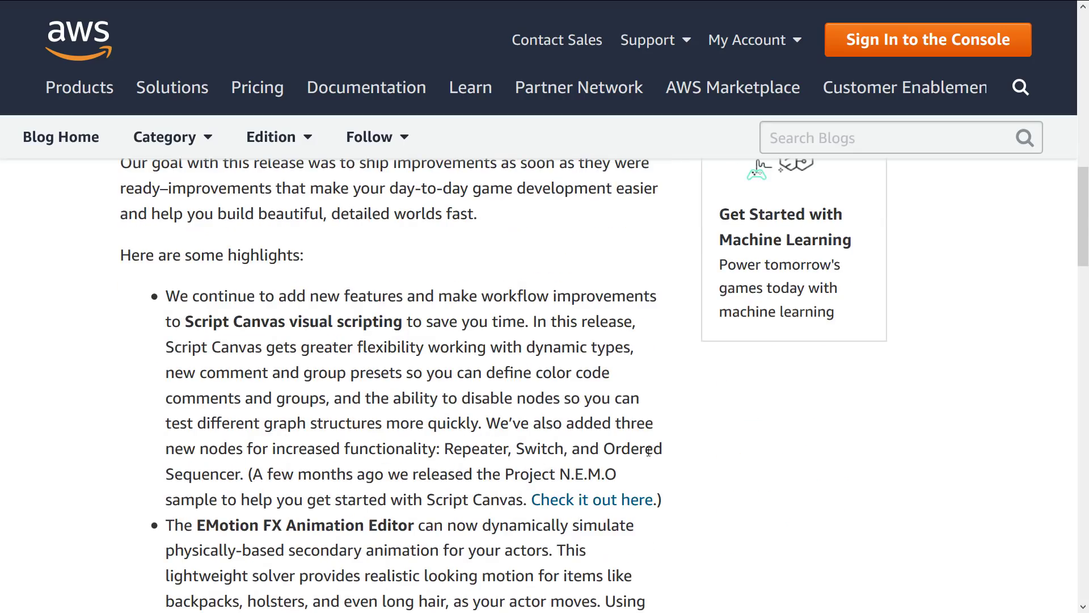
pyautogui.moveTo(223, 315)
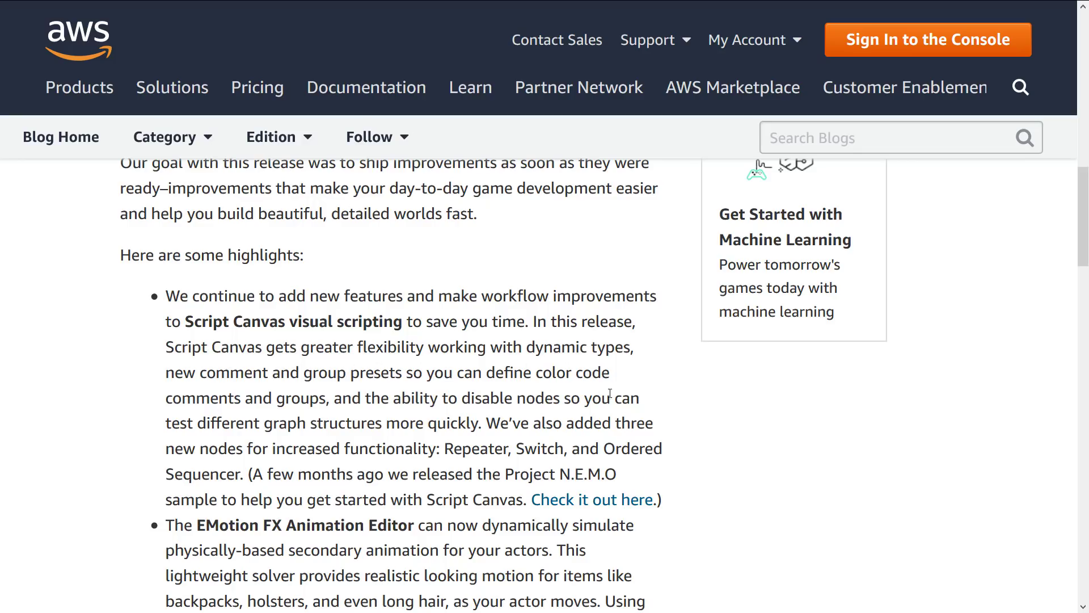
pyautogui.moveTo(433, 417)
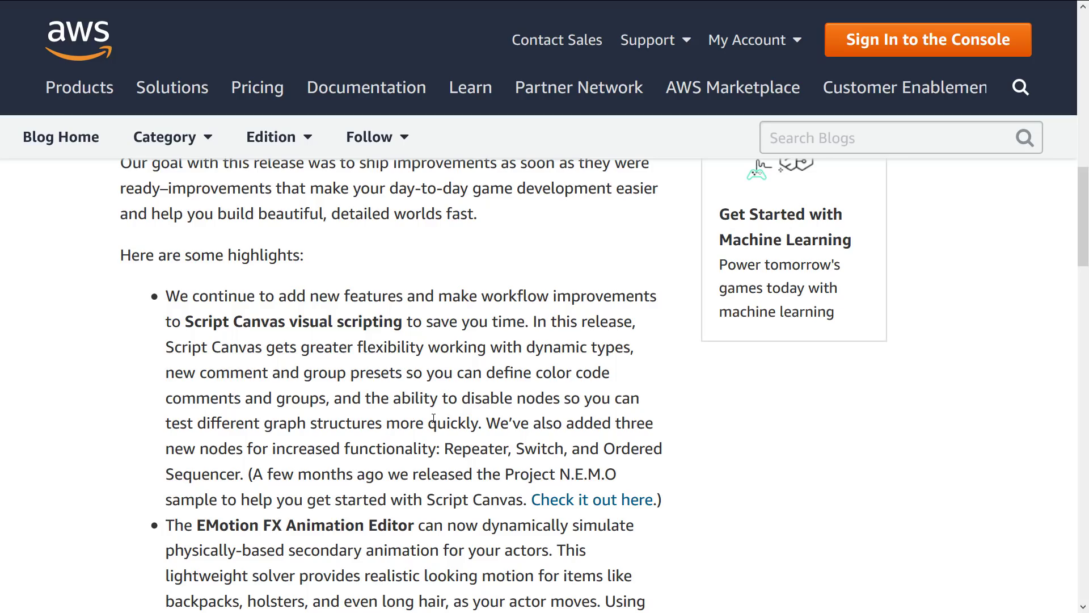
# - Read past the EMotion FX, PhysX 4.1 and cross-platform highlights to the release-notes link
pyautogui.scroll(-3)
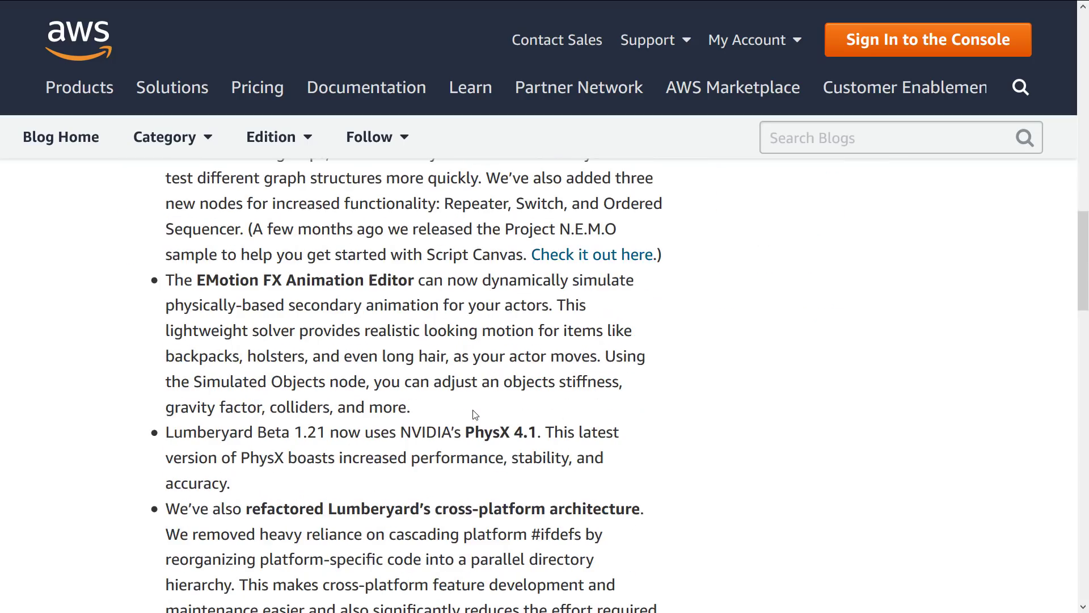
pyautogui.moveTo(365, 325)
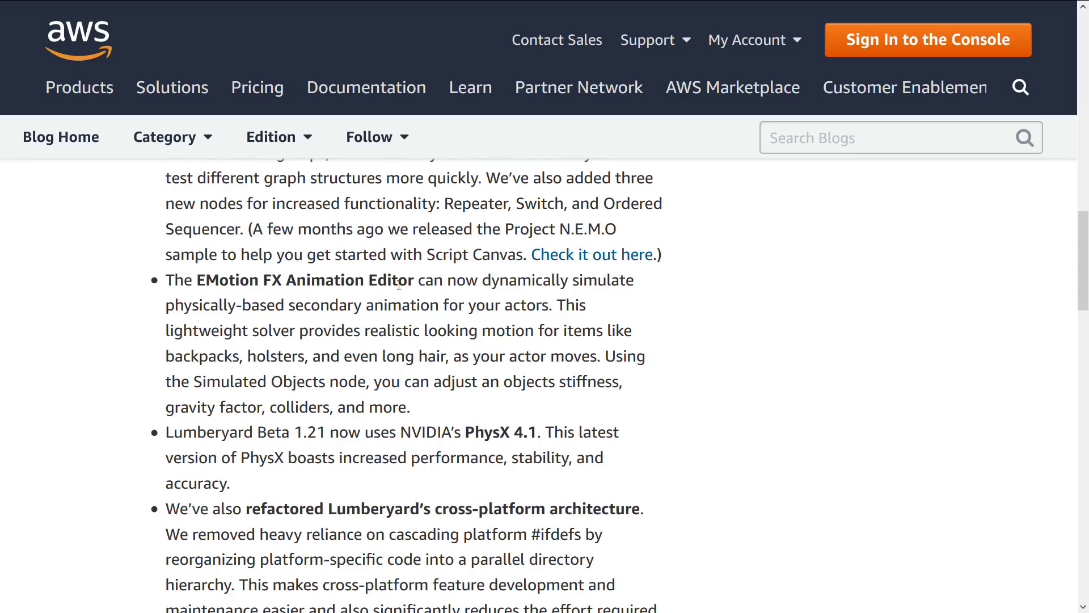
pyautogui.scroll(-3)
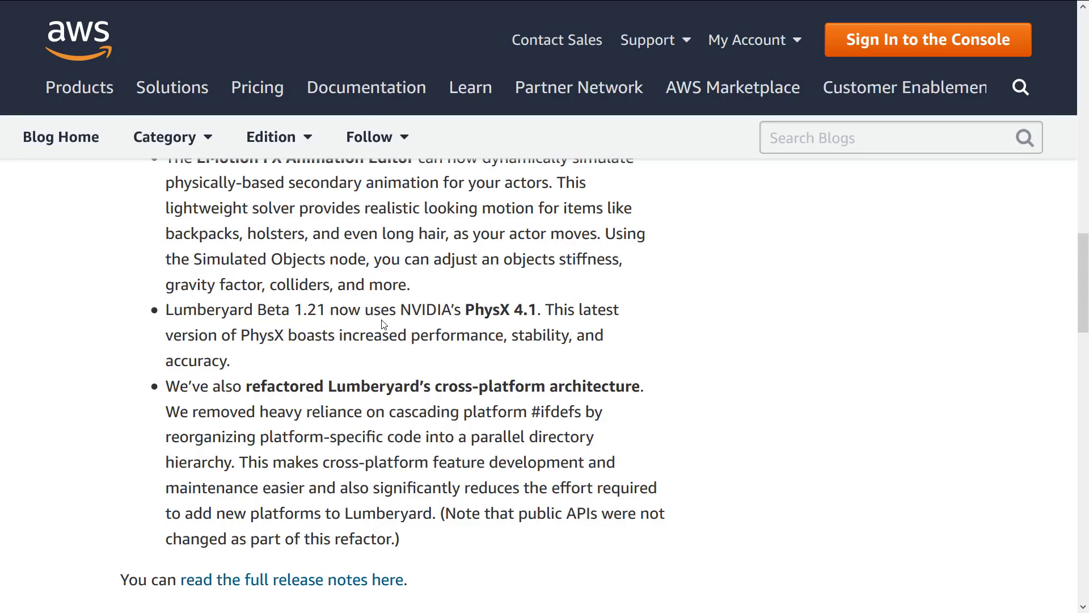
# - Open the full Beta 1.21 release notes and read into the Animation Editor section
pyautogui.click(292, 579)
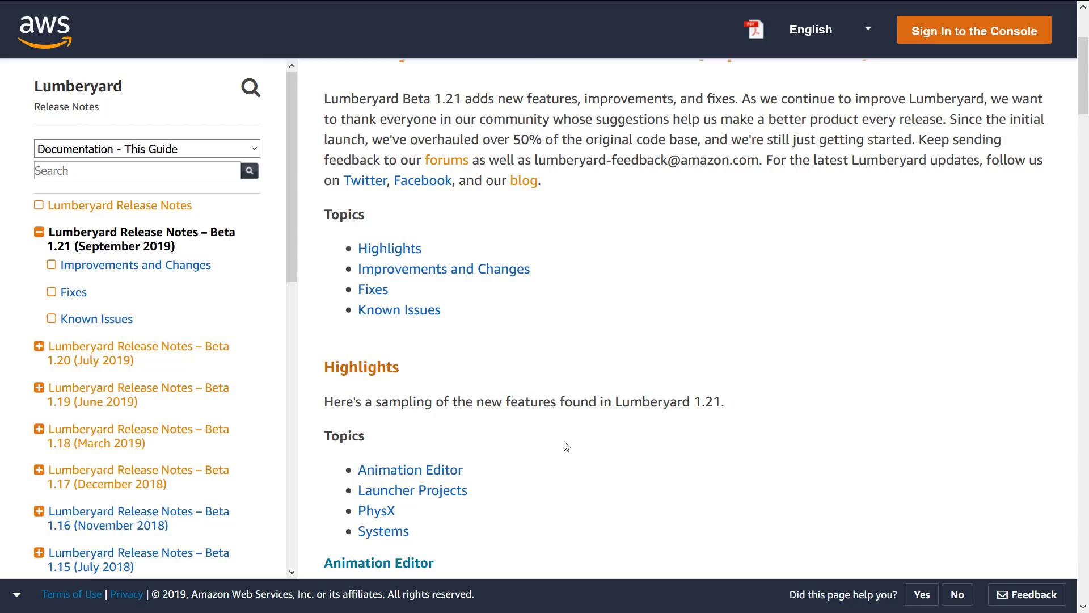
pyautogui.scroll(-3)
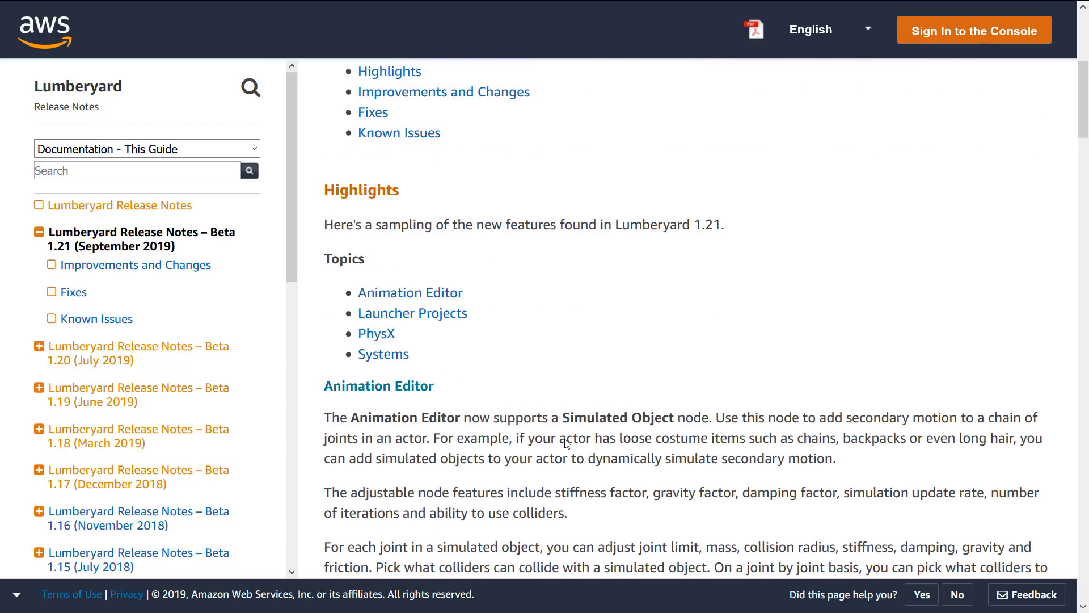
pyautogui.scroll(-3)
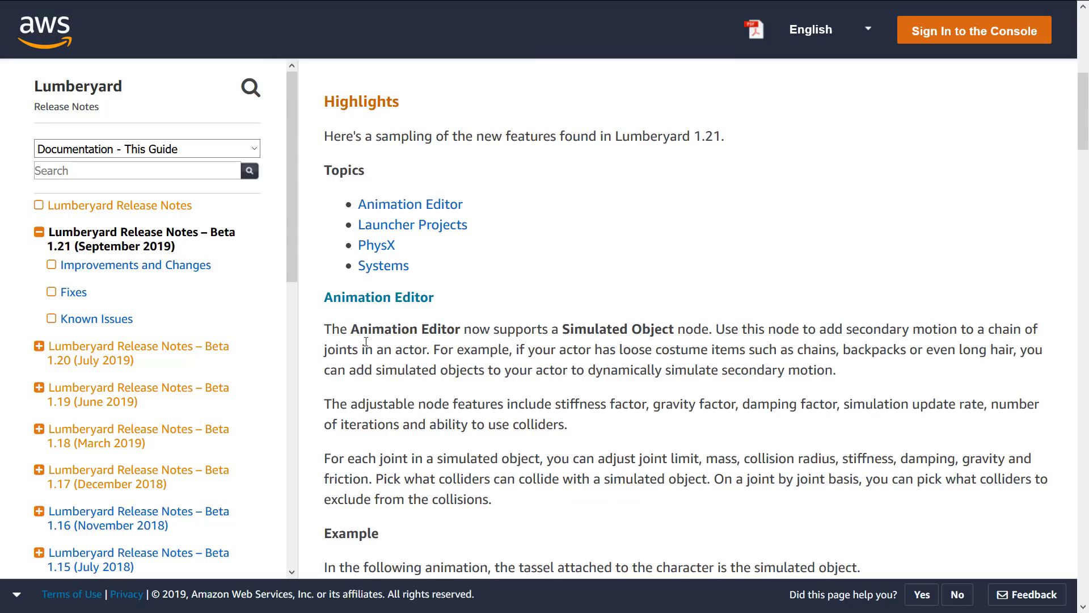
pyautogui.moveTo(639, 316)
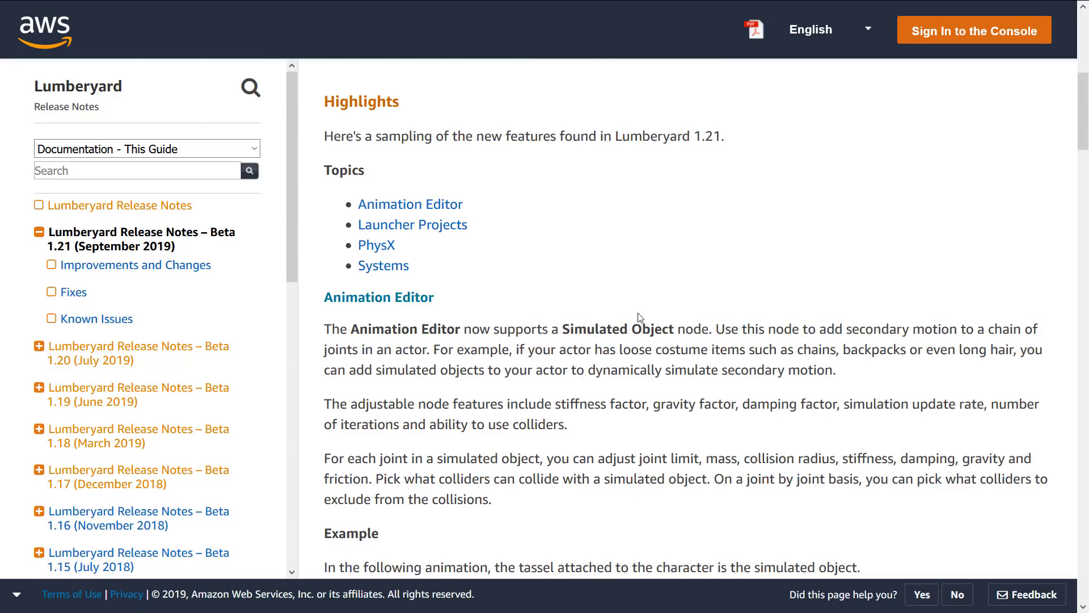
pyautogui.scroll(-3)
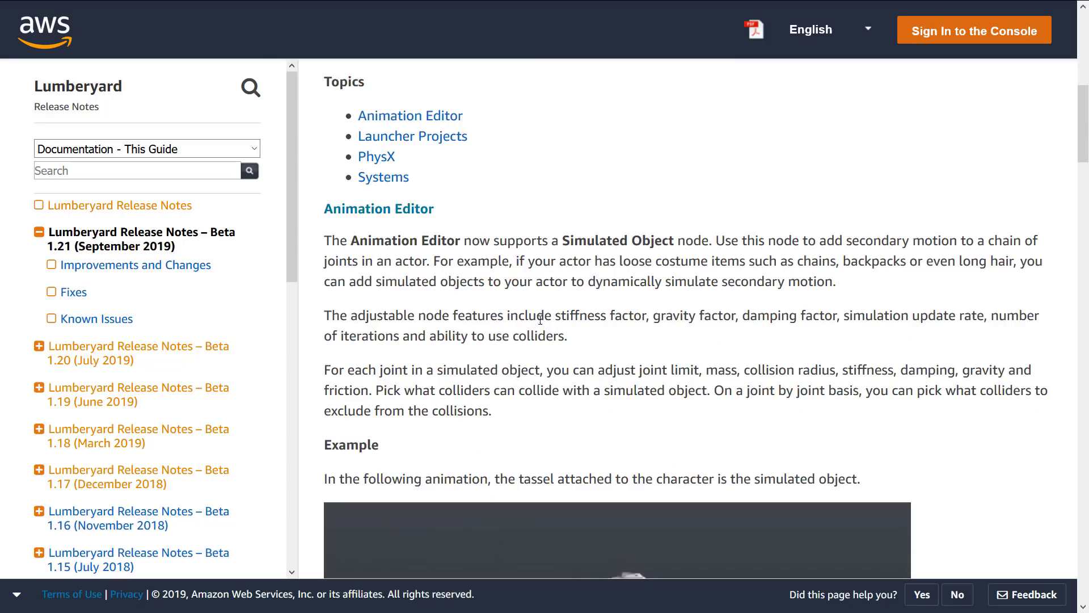
pyautogui.moveTo(742, 315)
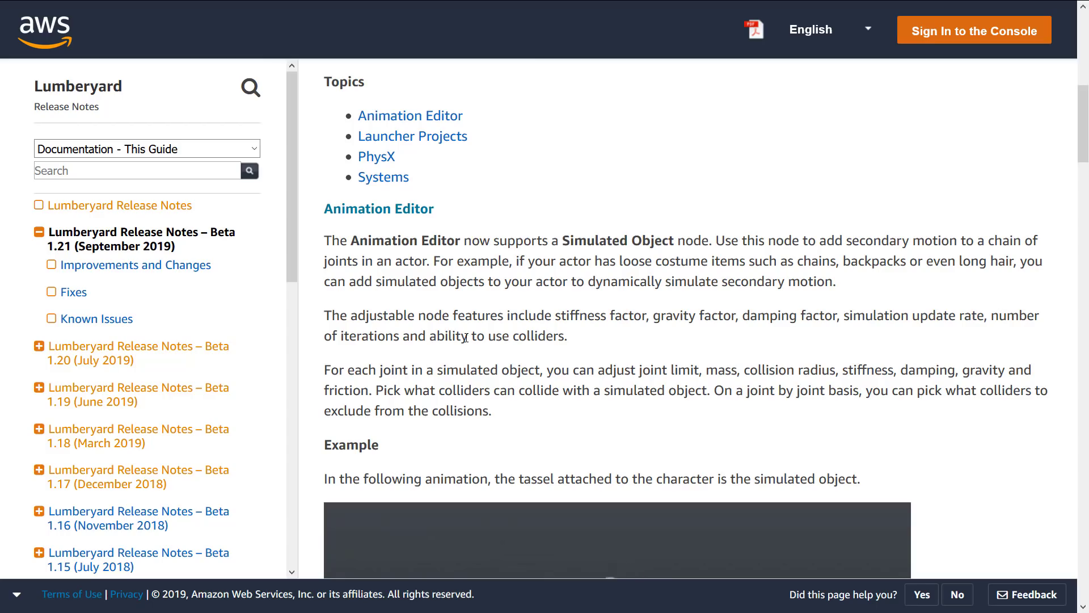
# - Scroll past the simulated-object example animation to Launcher Projects
pyautogui.scroll(-3)
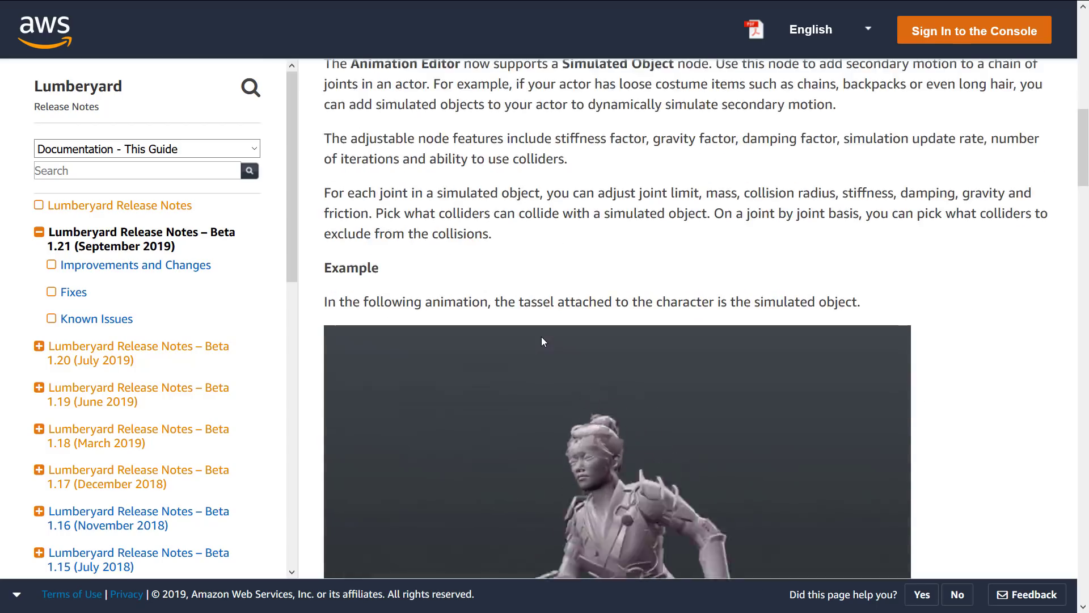
pyautogui.scroll(-3)
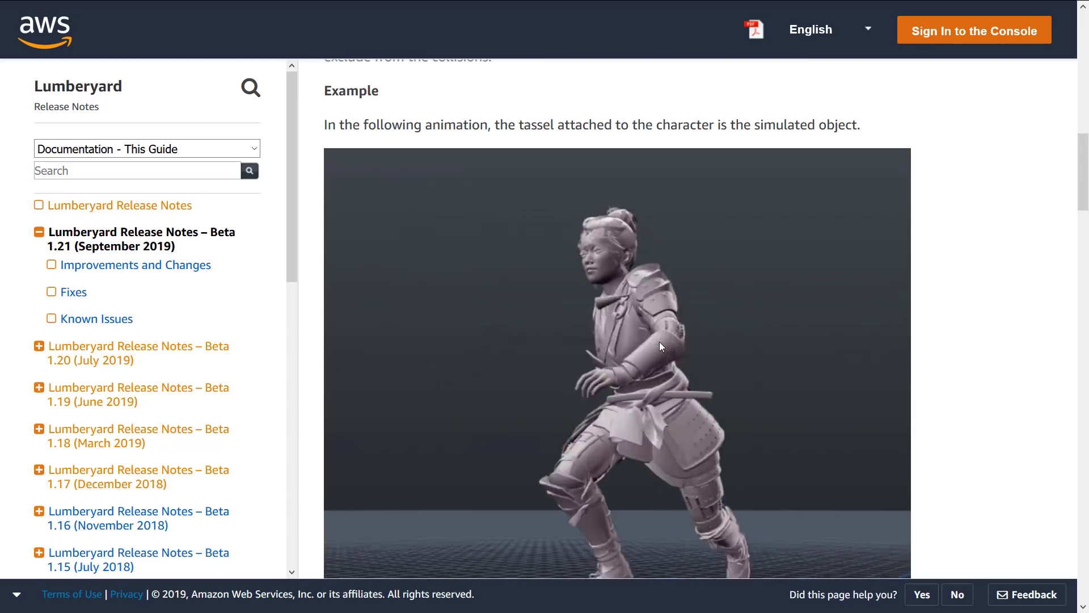
pyautogui.scroll(-3)
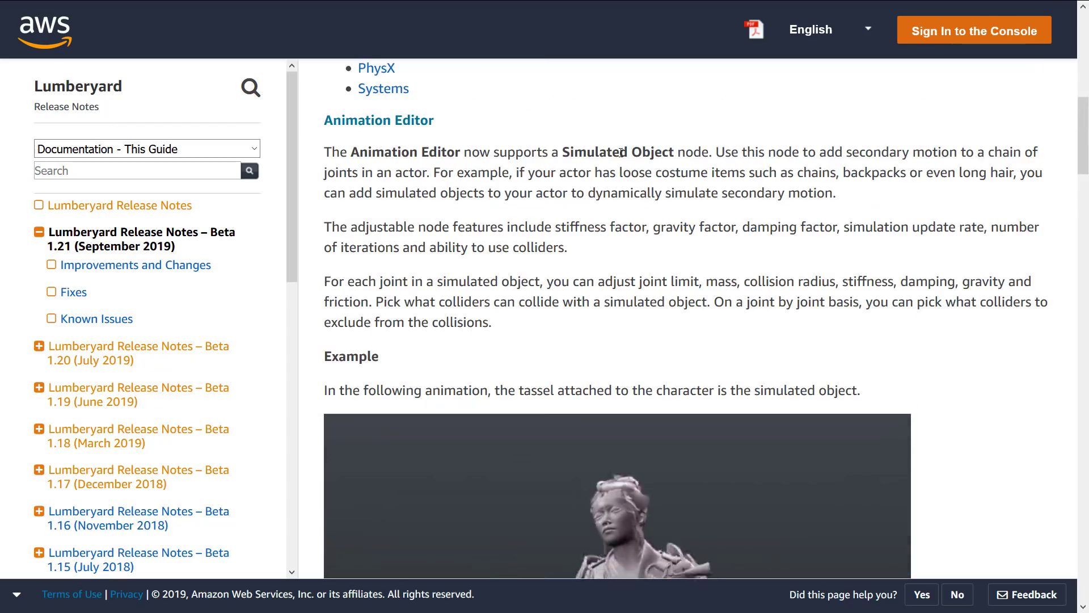
pyautogui.scroll(-3)
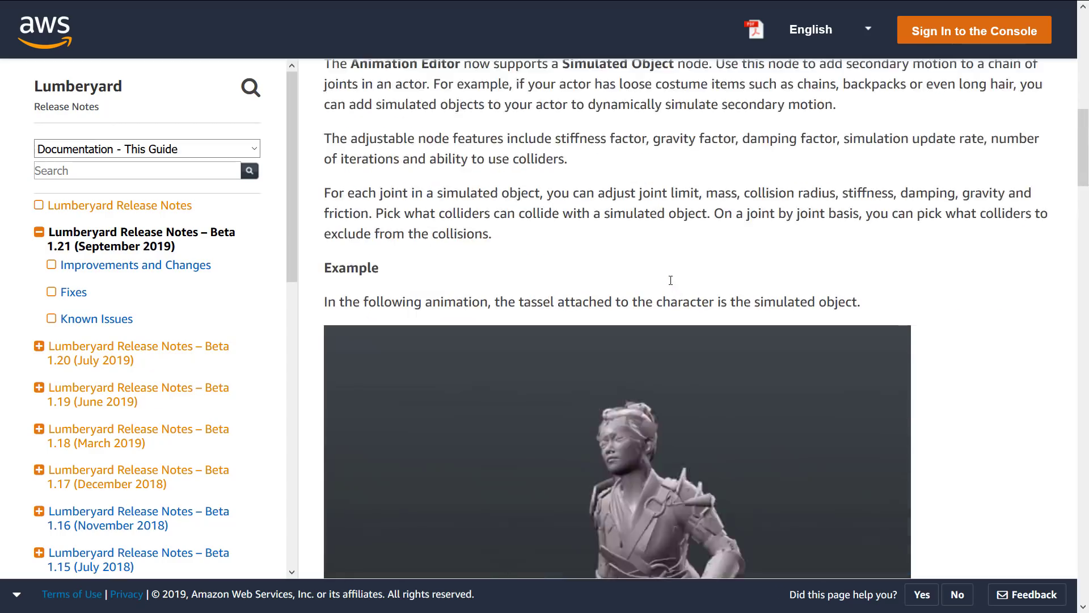
pyautogui.scroll(-3)
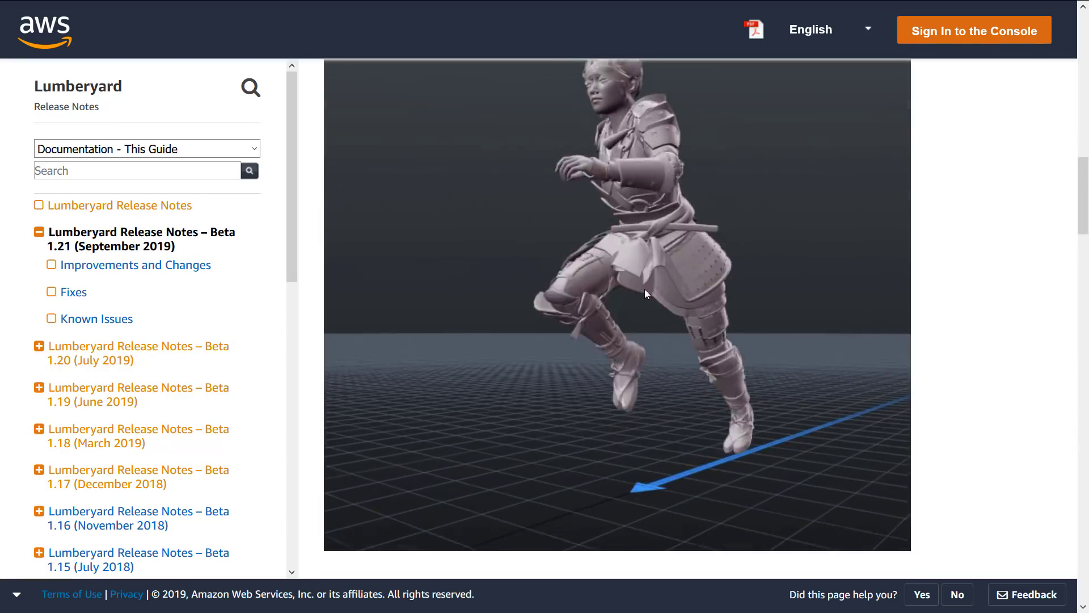
pyautogui.scroll(-3)
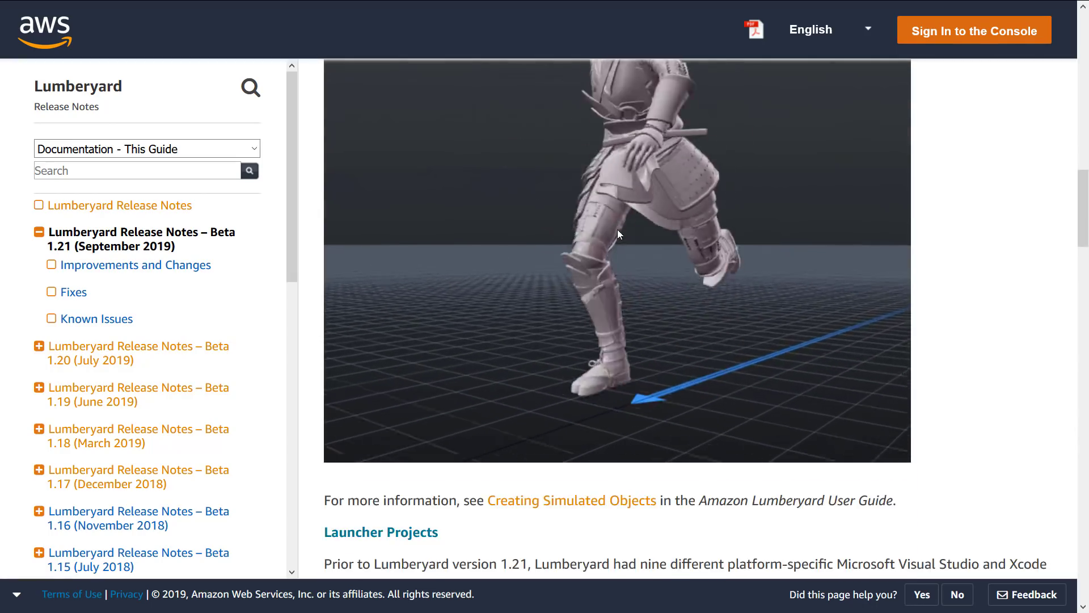
pyautogui.scroll(-3)
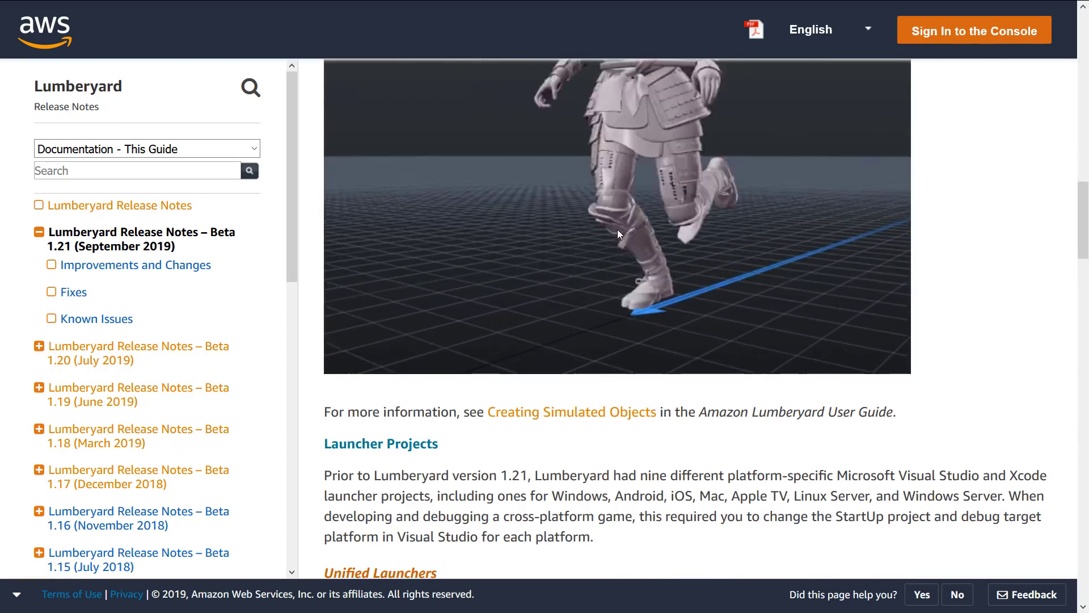
pyautogui.scroll(-3)
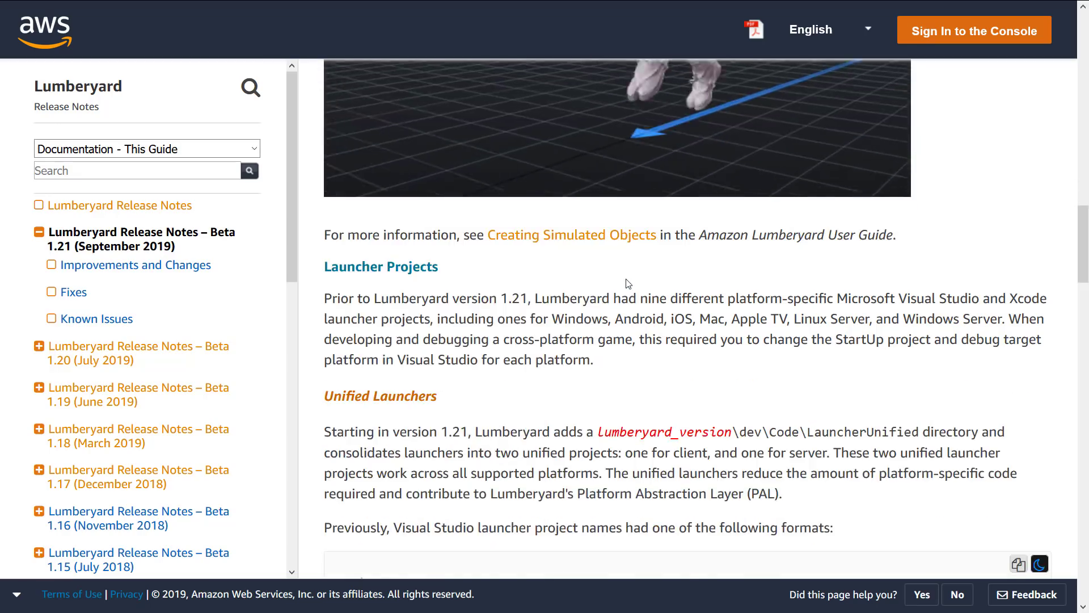
# - Scroll past the launcher screenshots to Migrating Legacy Launcher Projects and PhysX
pyautogui.scroll(-3)
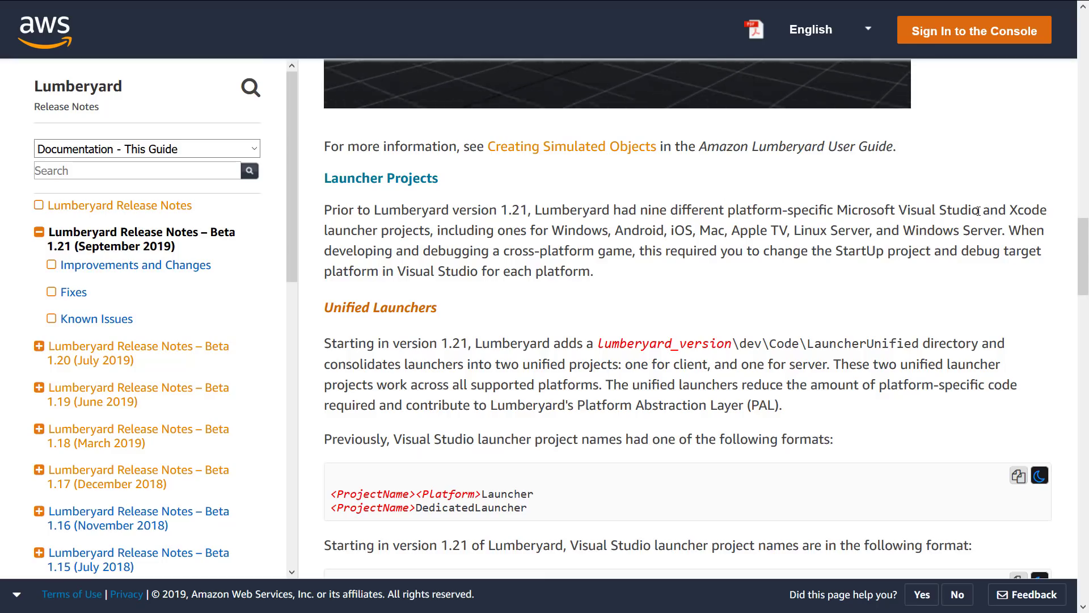
pyautogui.moveTo(433, 246)
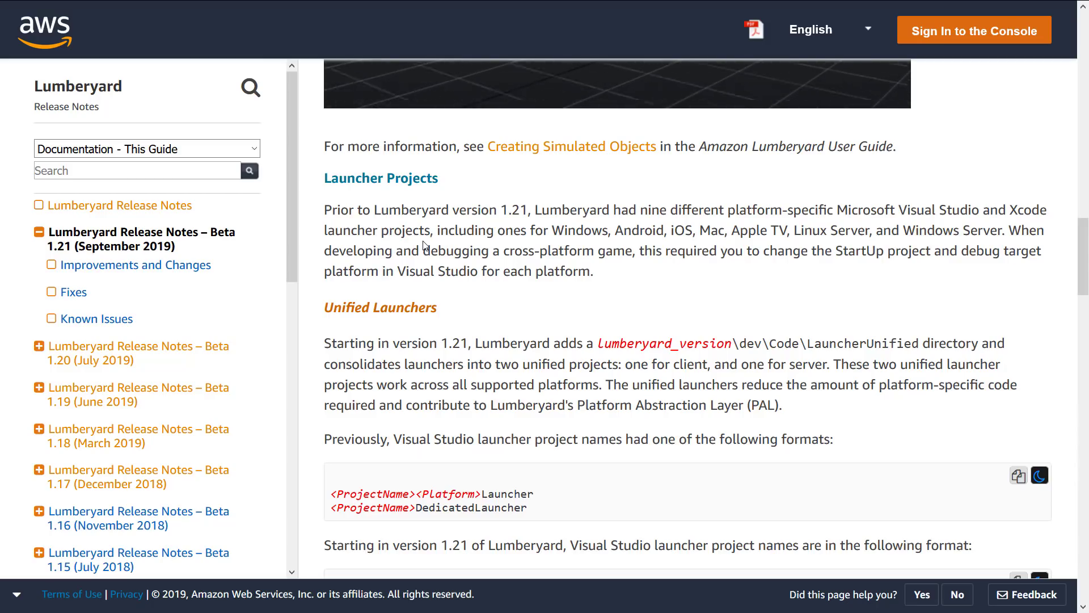
pyautogui.moveTo(879, 251)
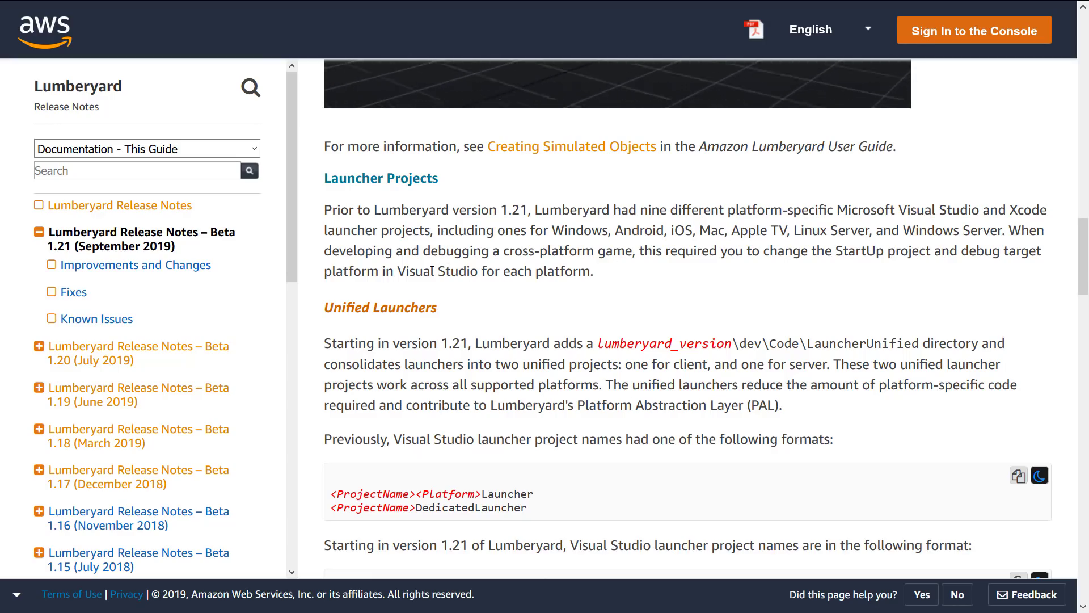
pyautogui.scroll(-3)
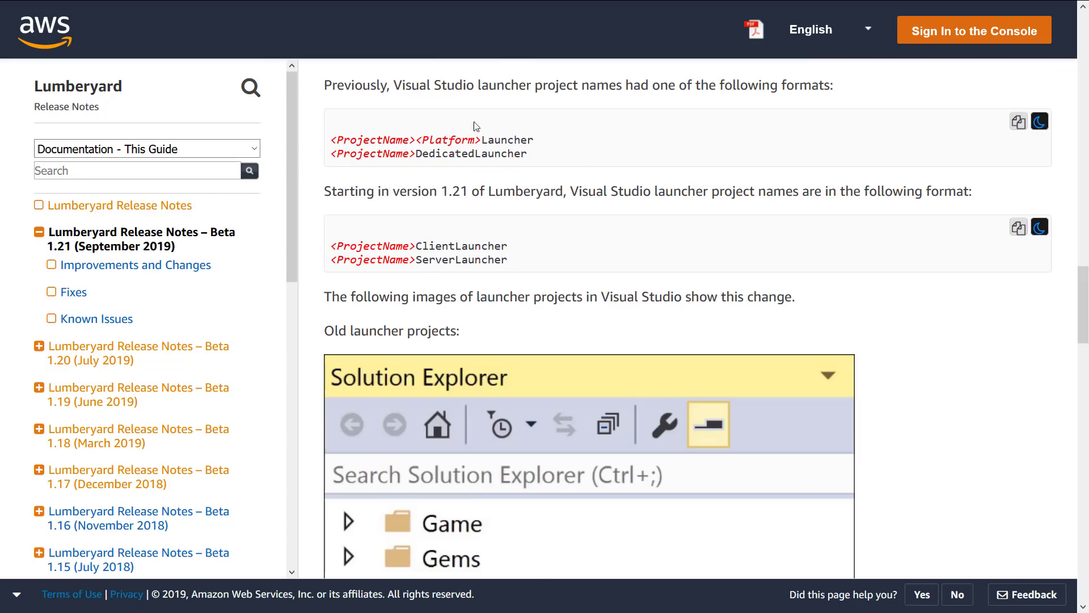
pyautogui.scroll(-3)
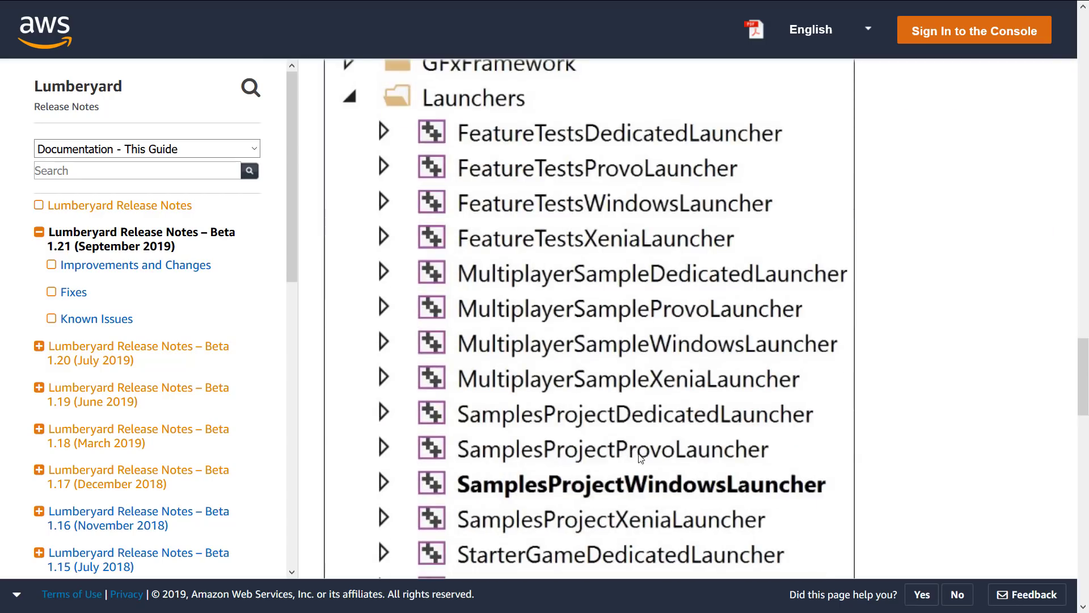
pyautogui.moveTo(663, 487)
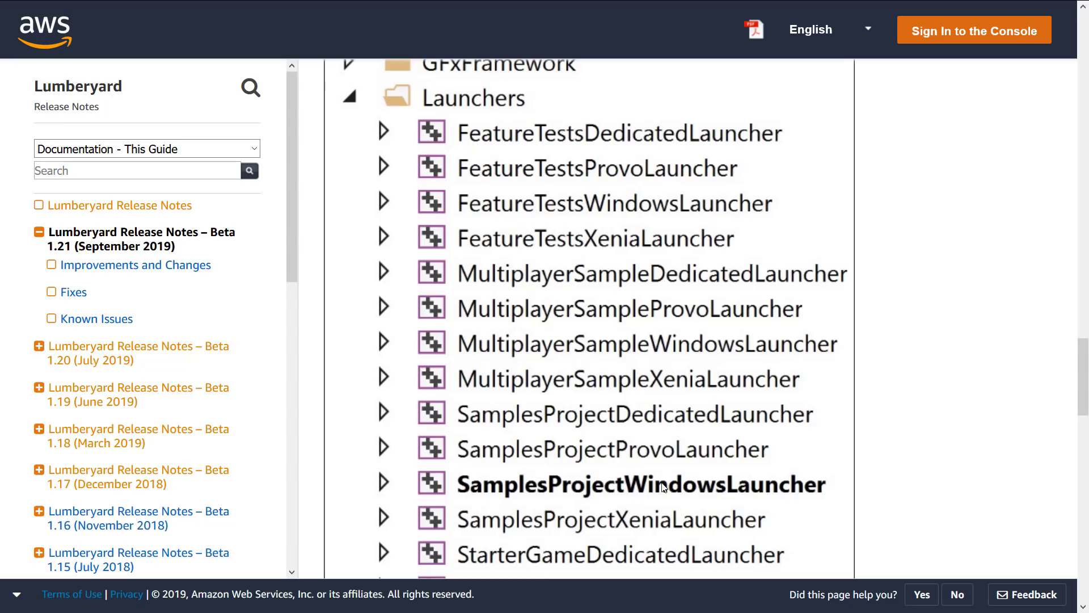
pyautogui.moveTo(567, 352)
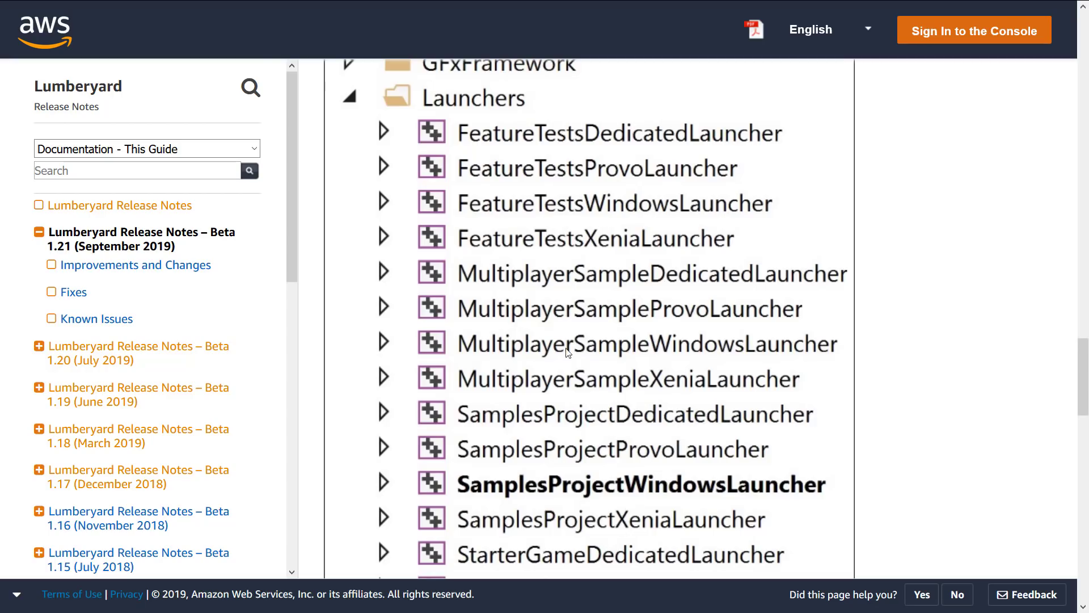
pyautogui.scroll(-3)
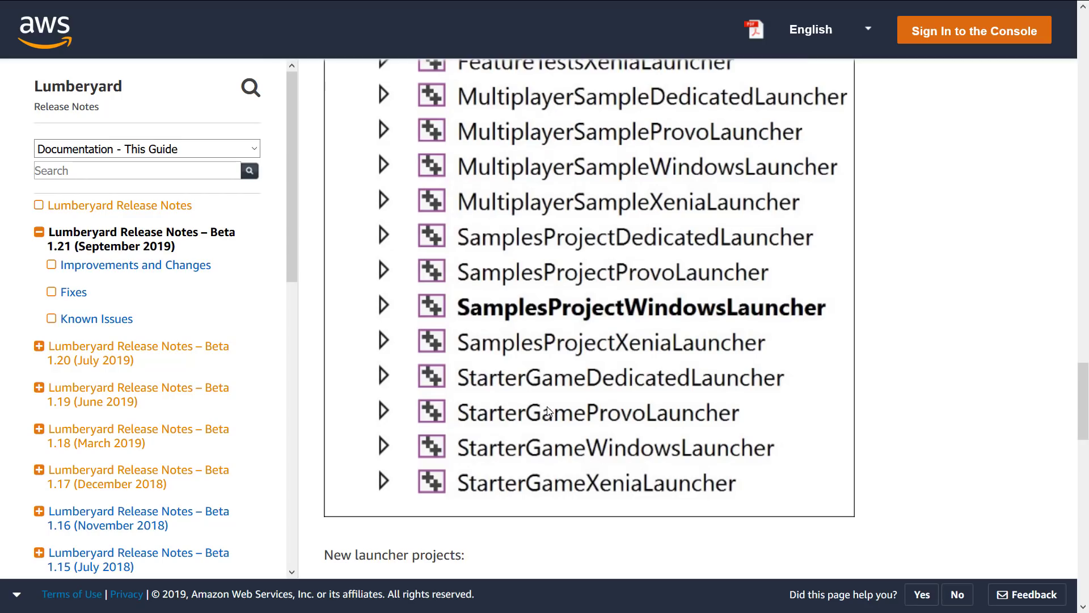
pyautogui.scroll(-3)
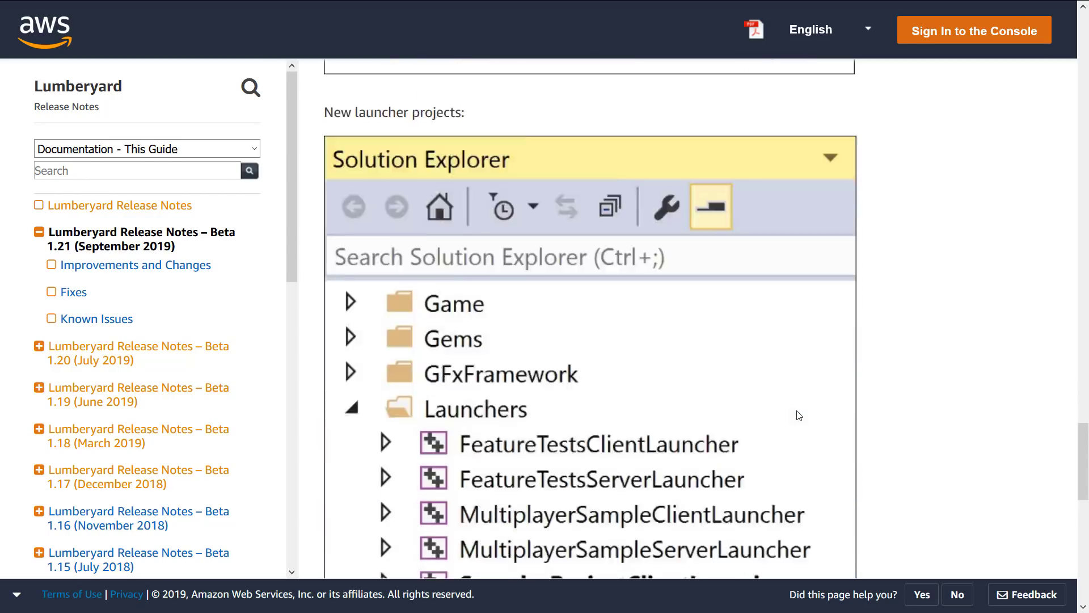
pyautogui.scroll(-3)
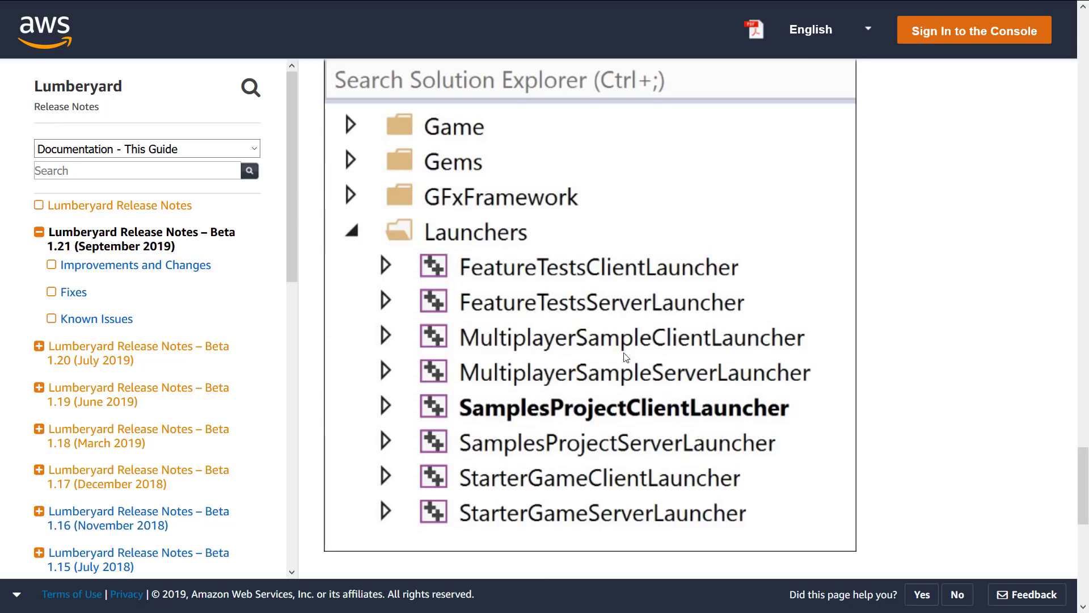
pyautogui.scroll(-3)
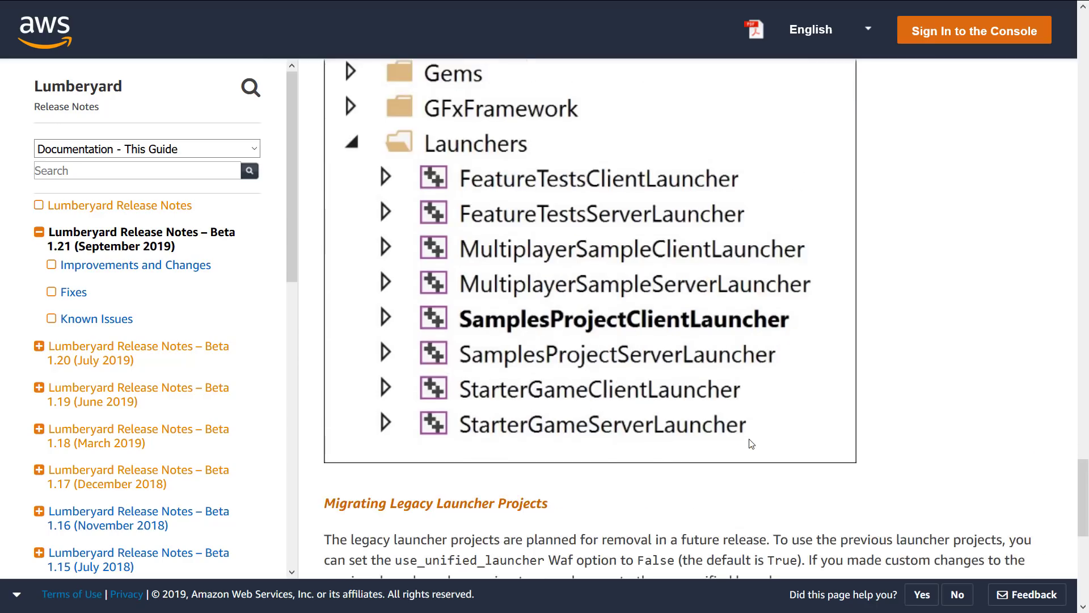
pyautogui.scroll(-3)
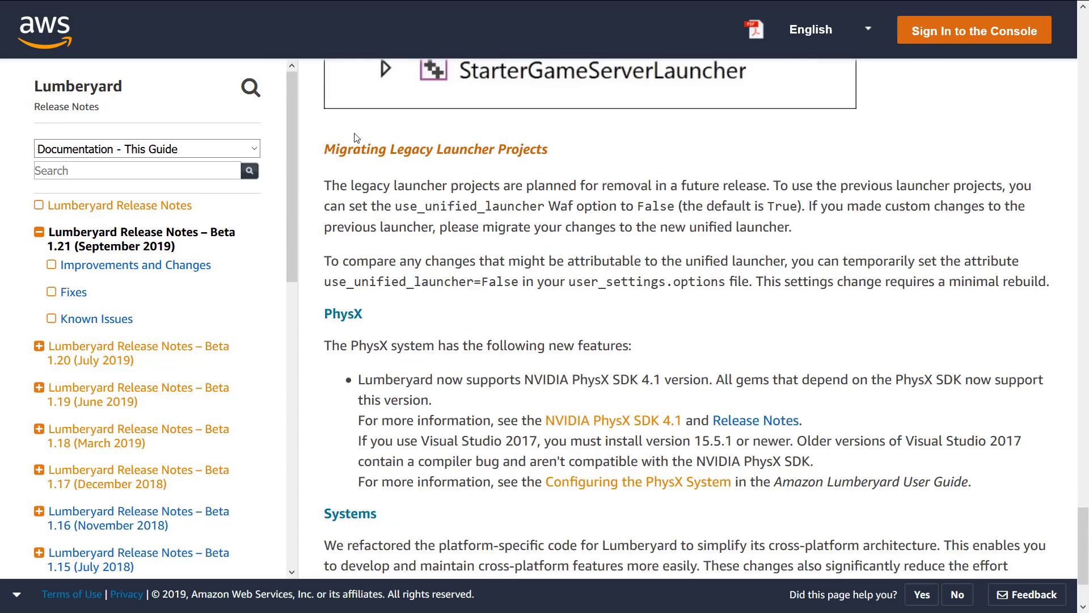
# - Highlight the legacy launcher migration paragraphs and scroll toward the page's end
pyautogui.moveTo(328, 185); pyautogui.dragTo(839, 281)
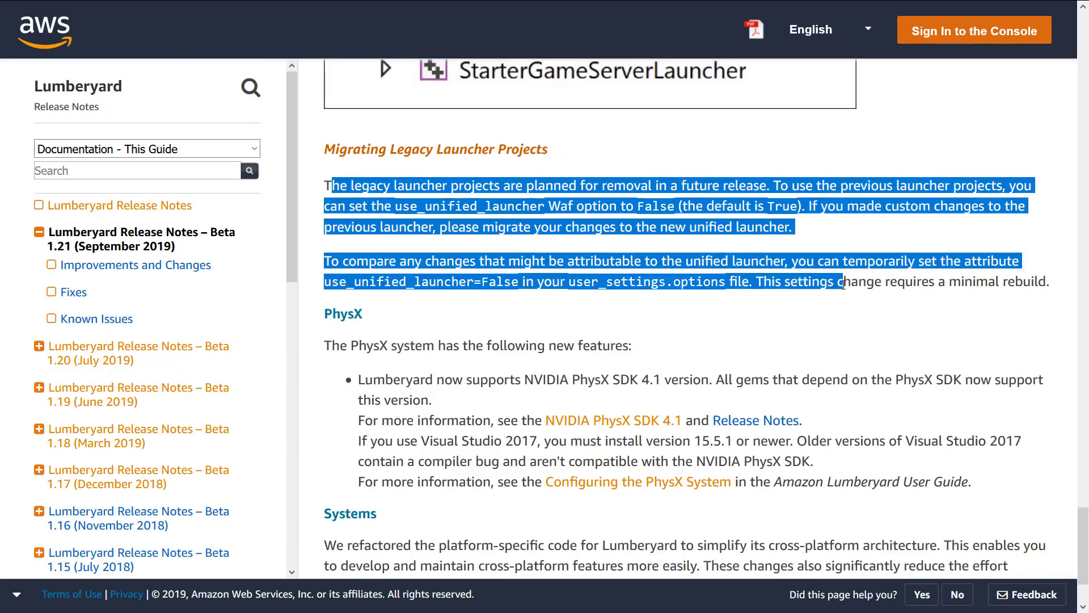
pyautogui.scroll(-3)
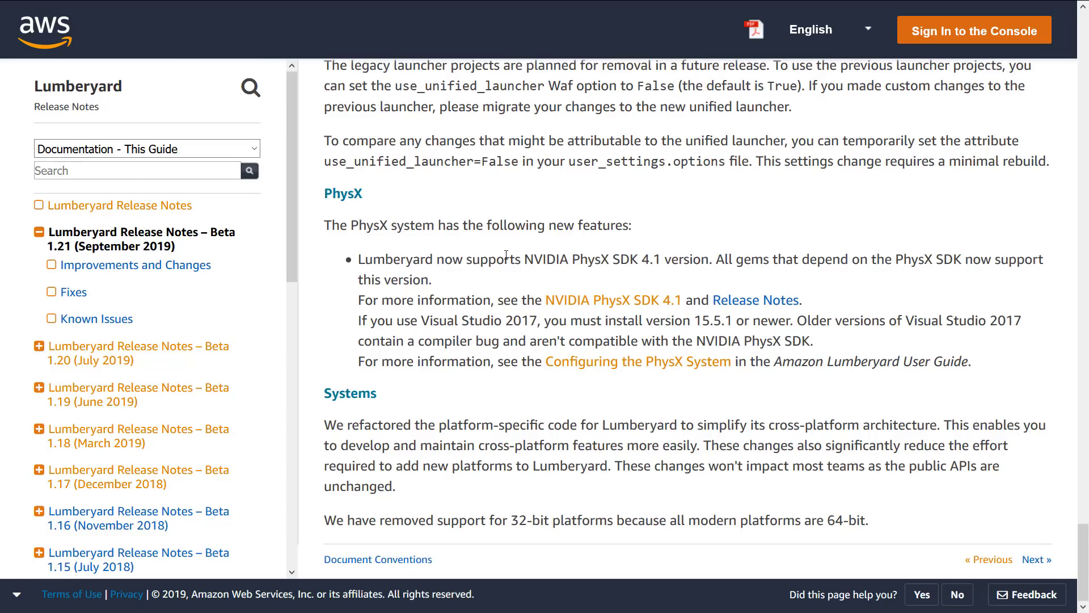
pyautogui.moveTo(844, 388)
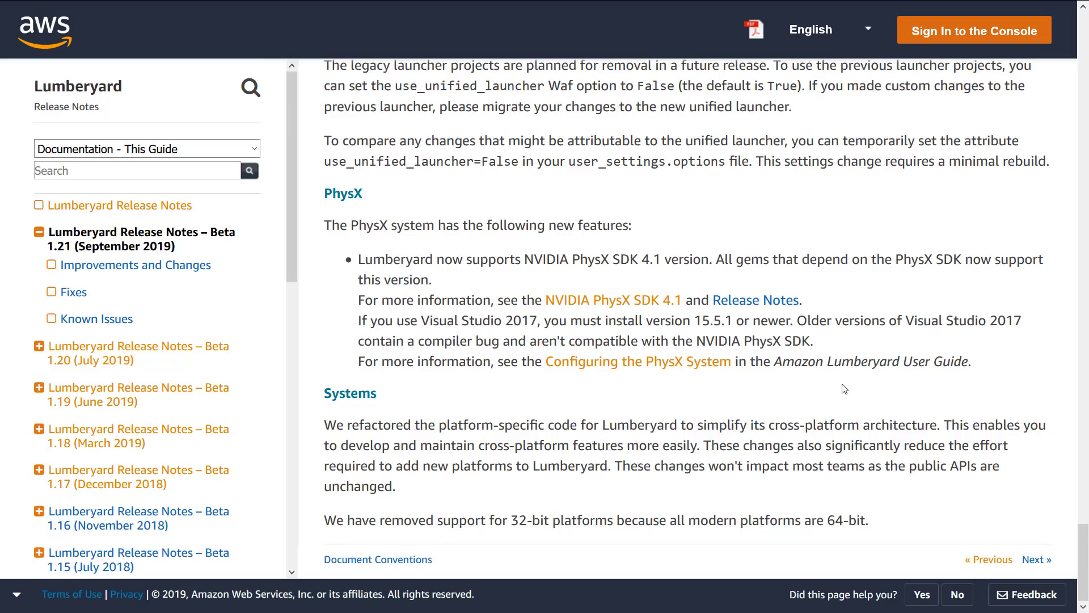
pyautogui.moveTo(830, 411)
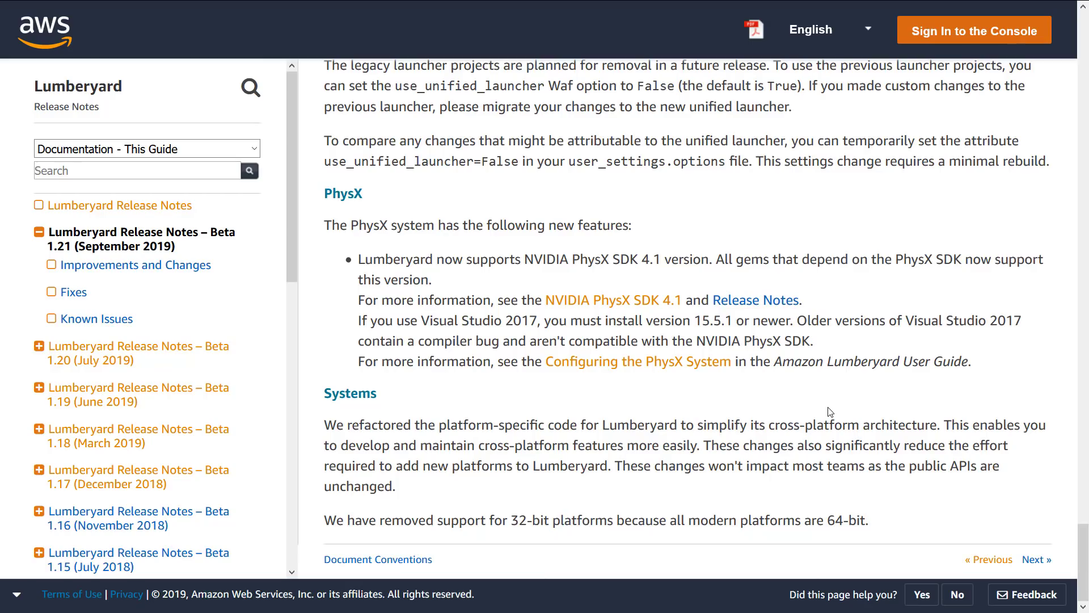
pyautogui.moveTo(885, 520)
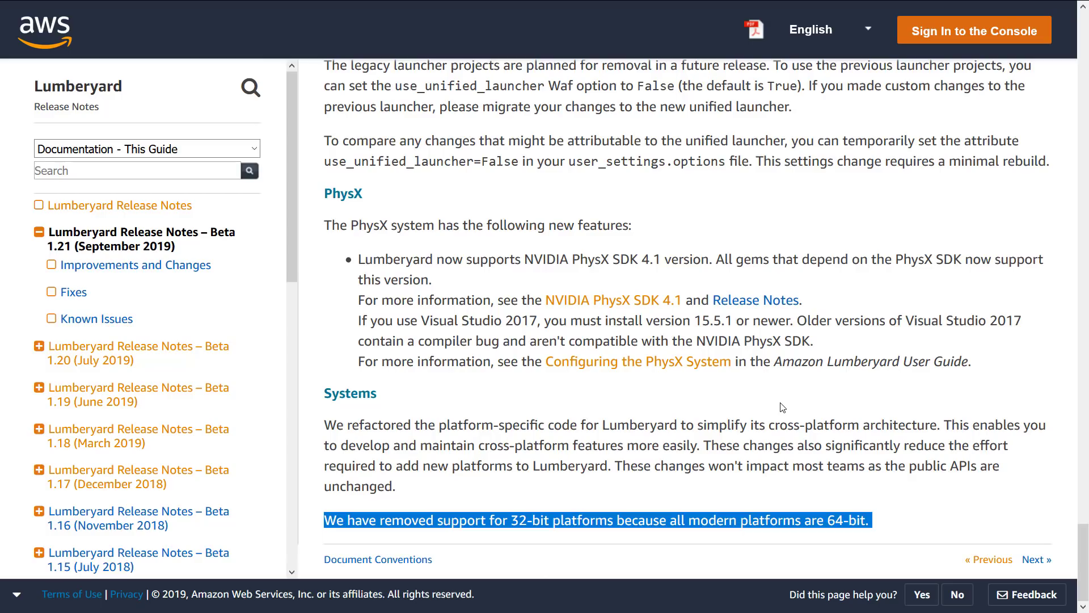
pyautogui.moveTo(576, 512)
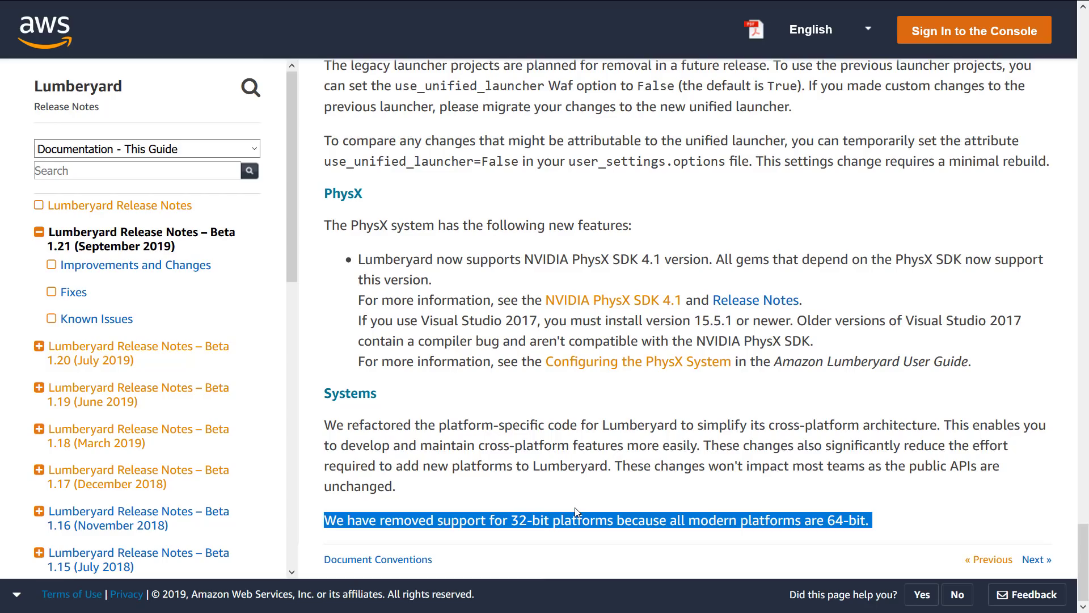
pyautogui.moveTo(592, 562)
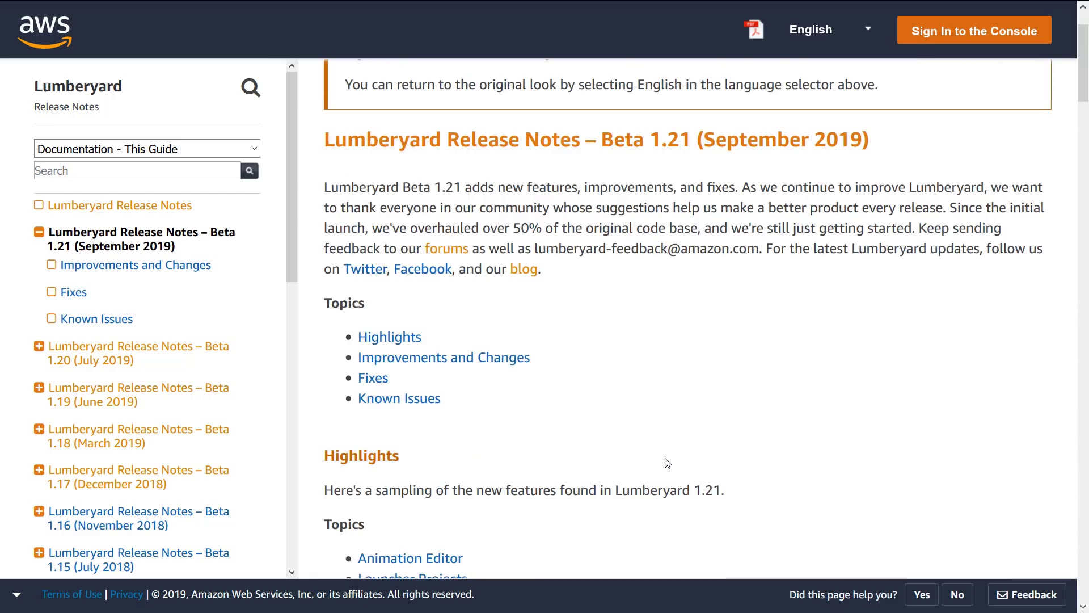
pyautogui.moveTo(565, 373)
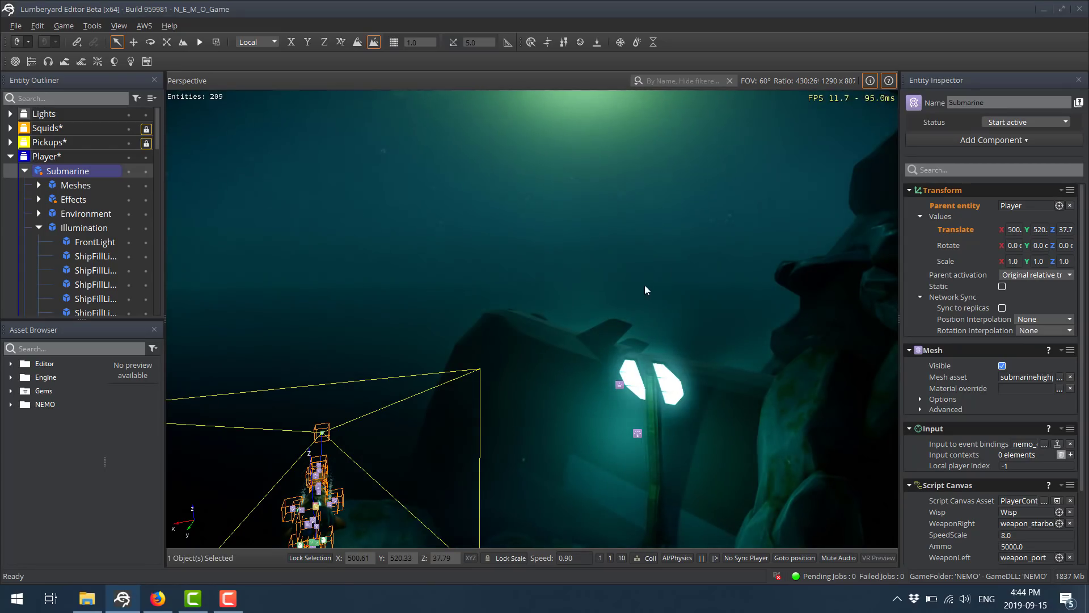
# - Open File Explorer at C:\Dev and bring up the Lumberyard folder's context menu
pyautogui.click(87, 599)
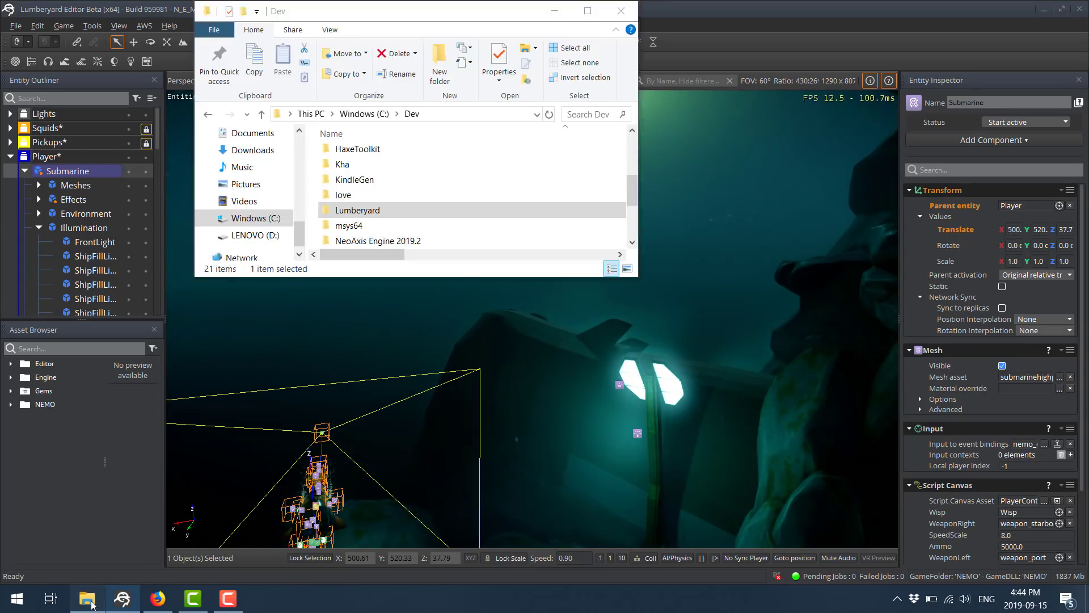
pyautogui.rightClick(358, 213)
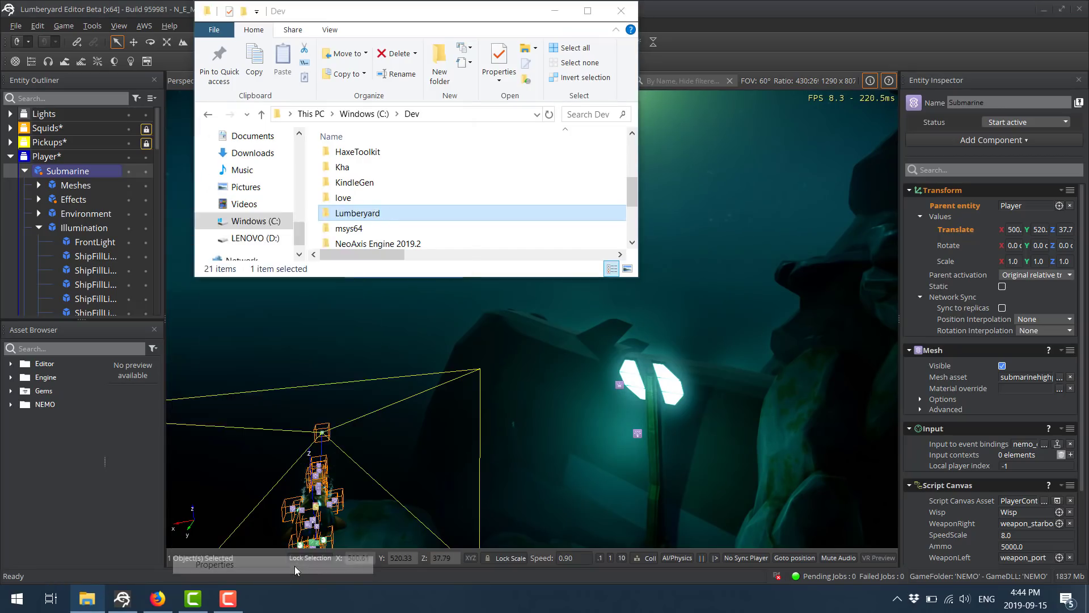
# - View the Lumberyard folder properties (75.5 GB, 134,204 files), close them and minimize Explorer
pyautogui.click(499, 57)
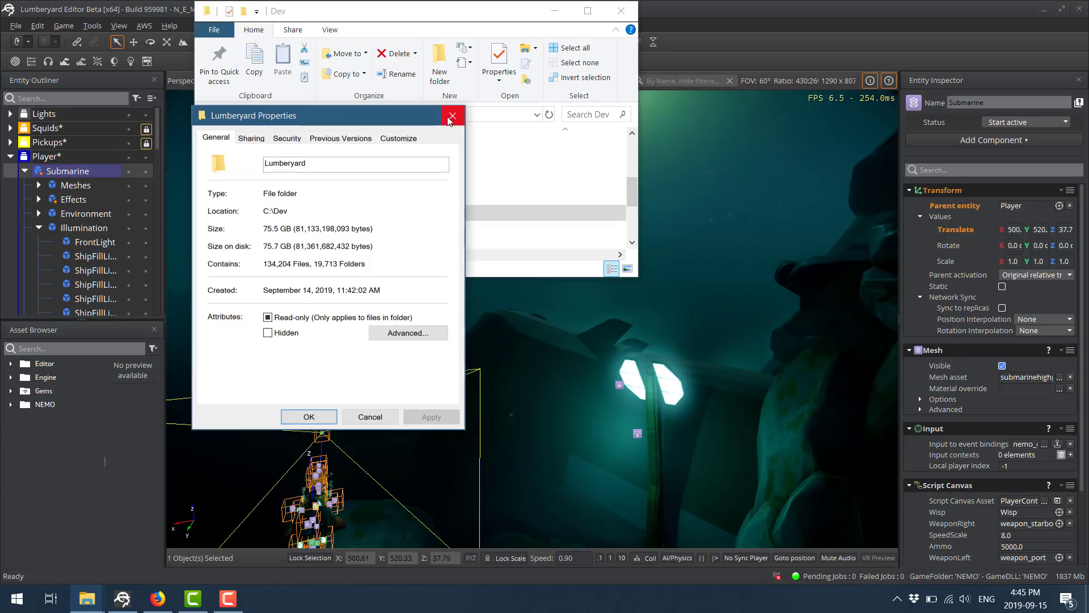
pyautogui.click(451, 116)
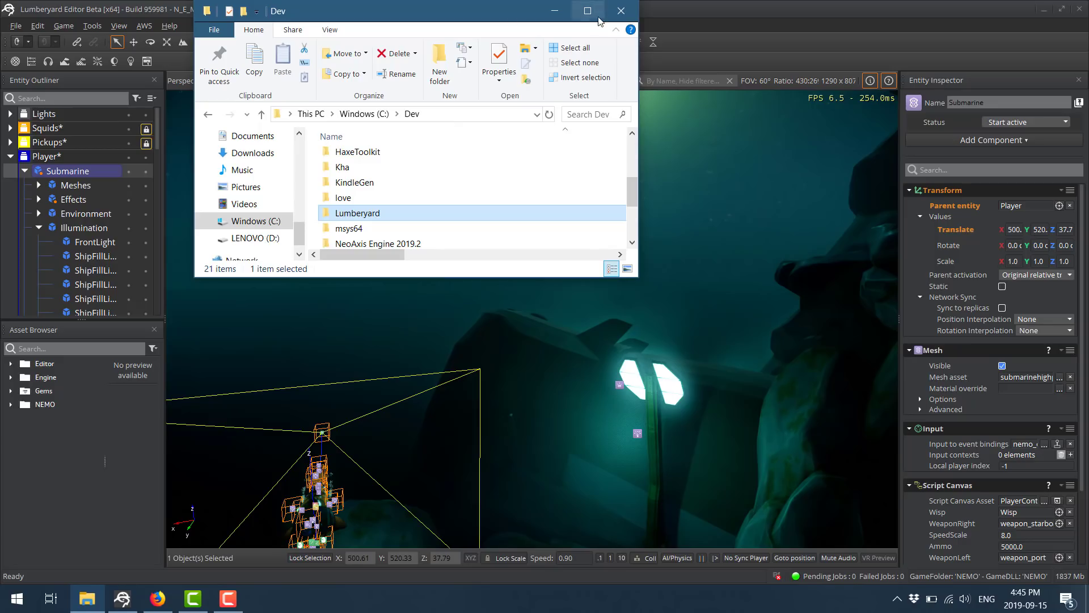
pyautogui.click(620, 11)
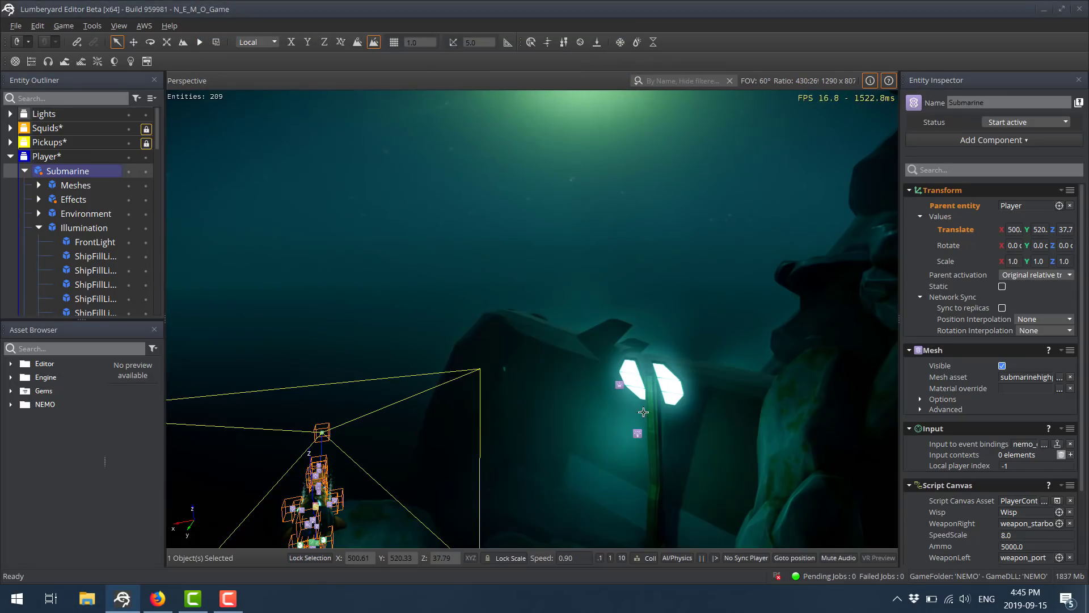